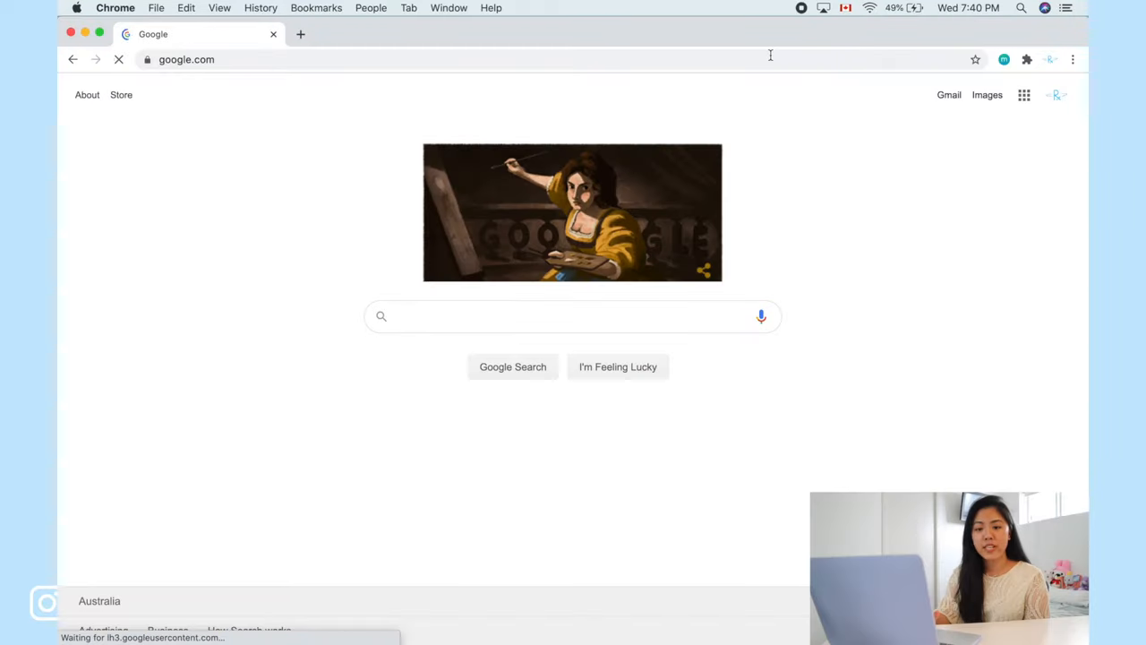
Step: Search Google for 'notion' and follow the result to the Notion website
text(notion)
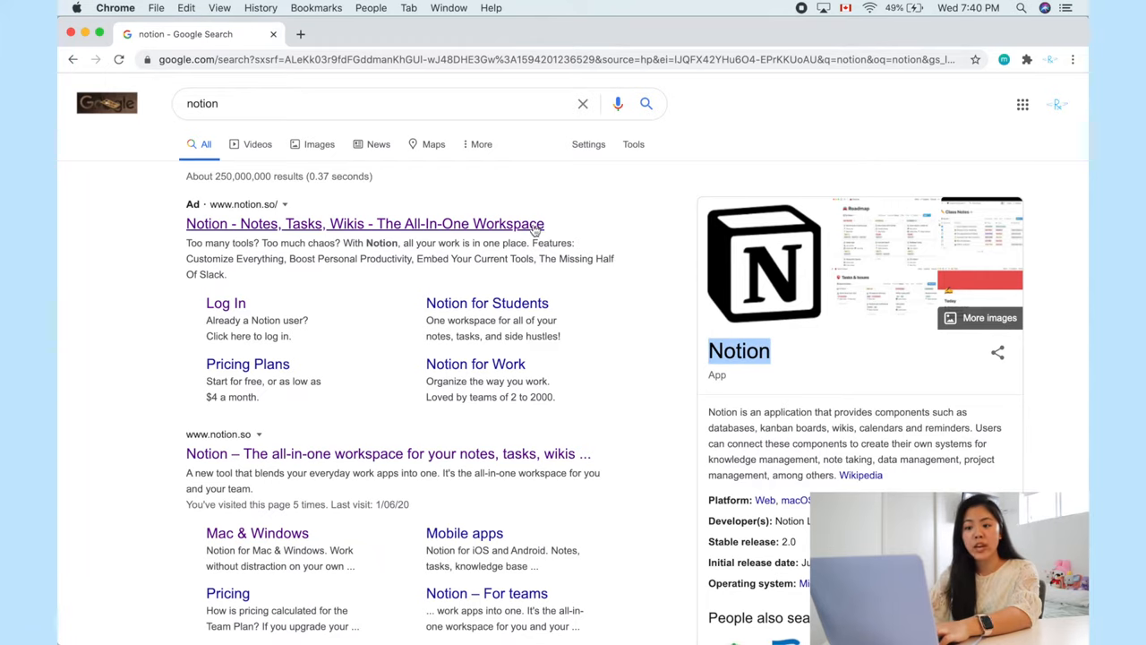
click(364, 223)
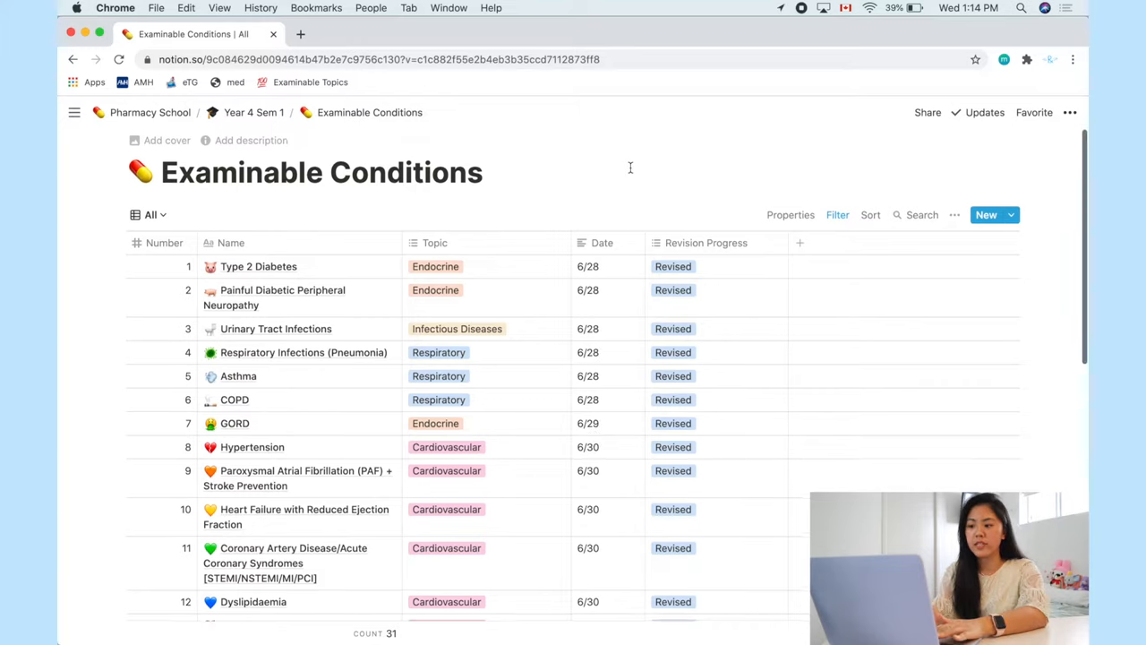
Step: Open the Type 2 Diabetes row of the Examinable Conditions table and view its reference links
scroll(down, 3)
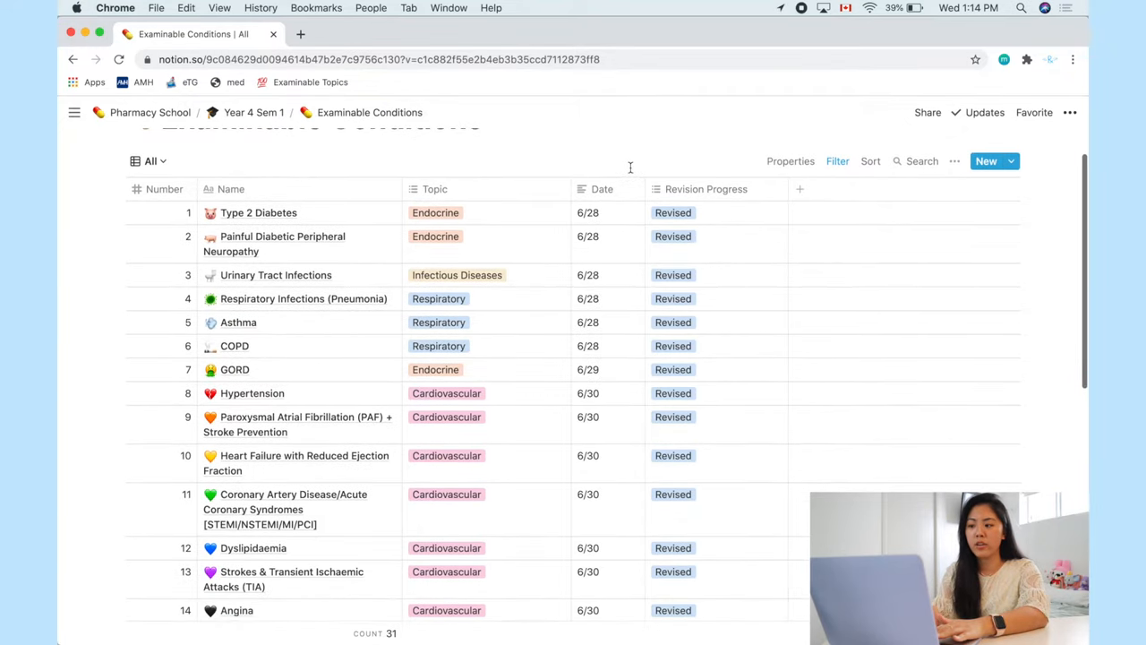
scroll(down, 3)
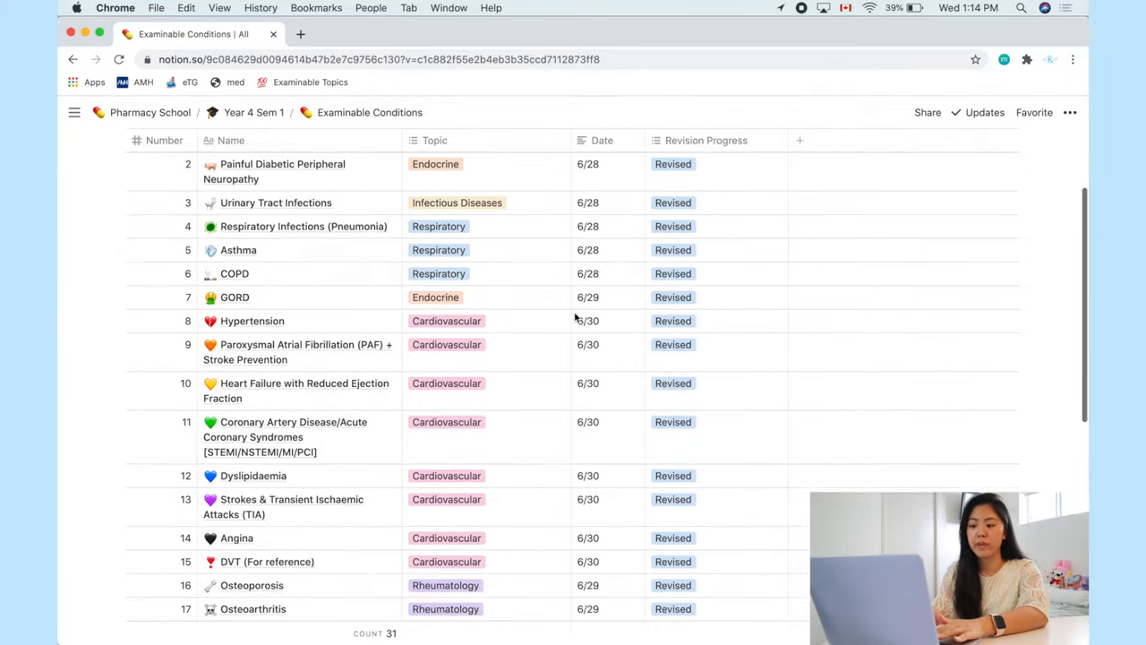
scroll(up, 3)
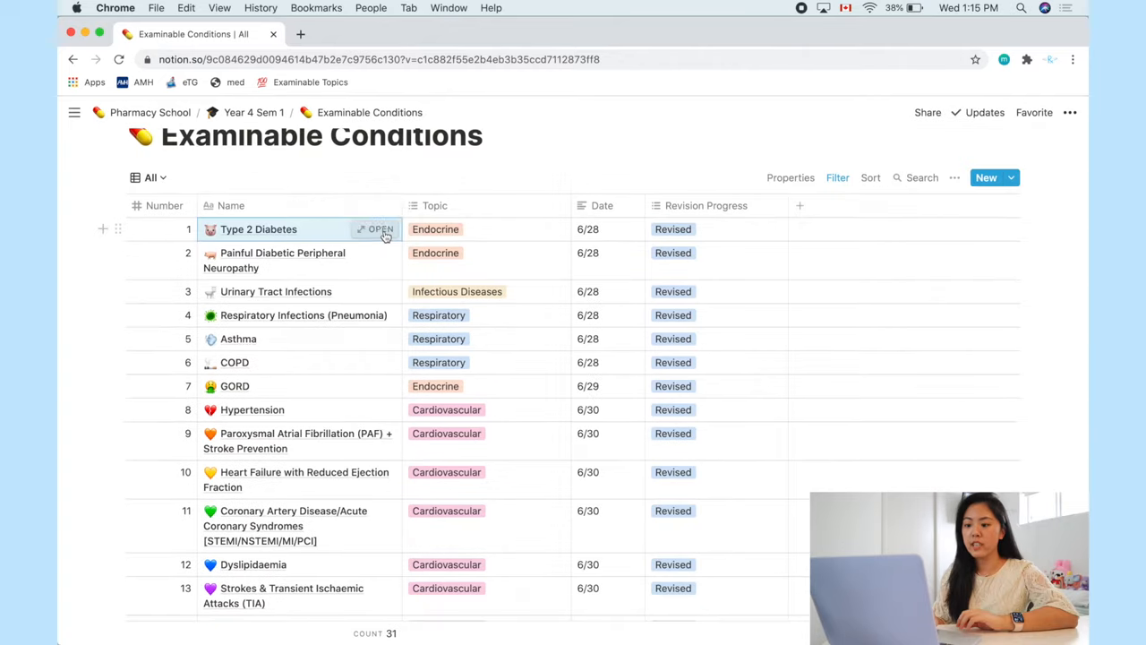
click(380, 229)
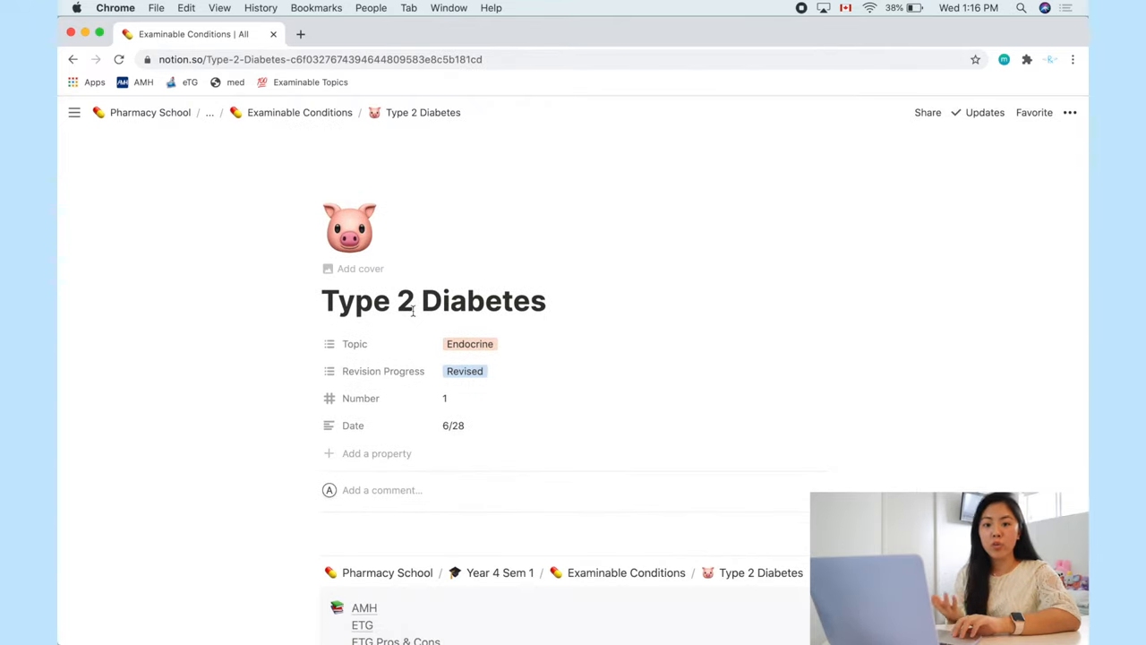
scroll(down, 3)
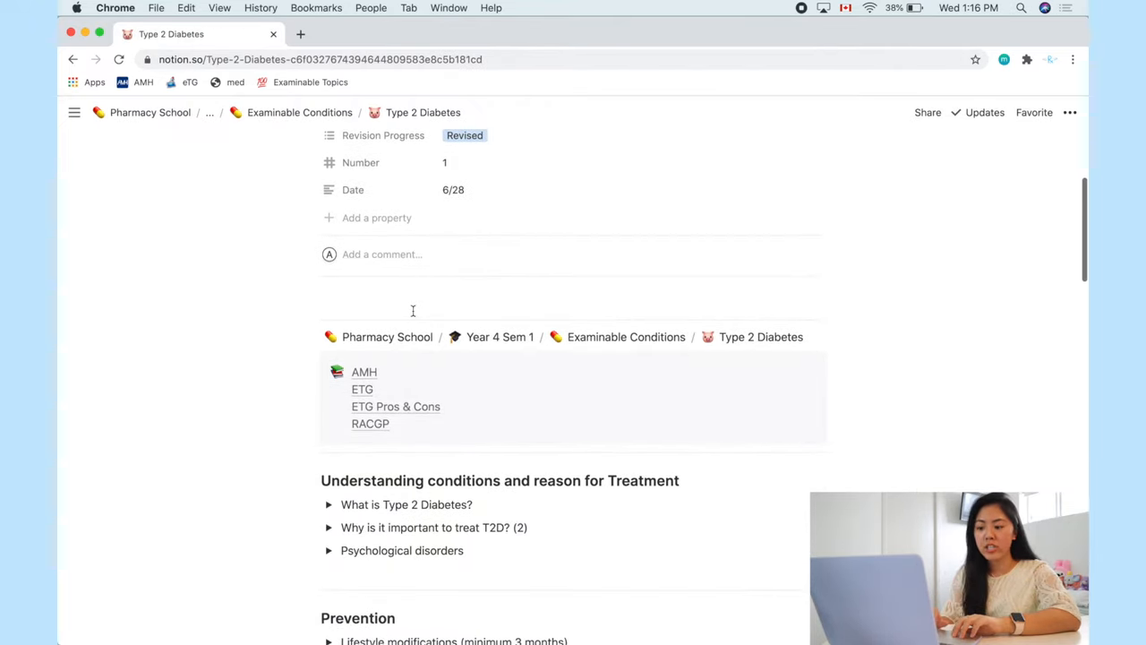
scroll(up, 3)
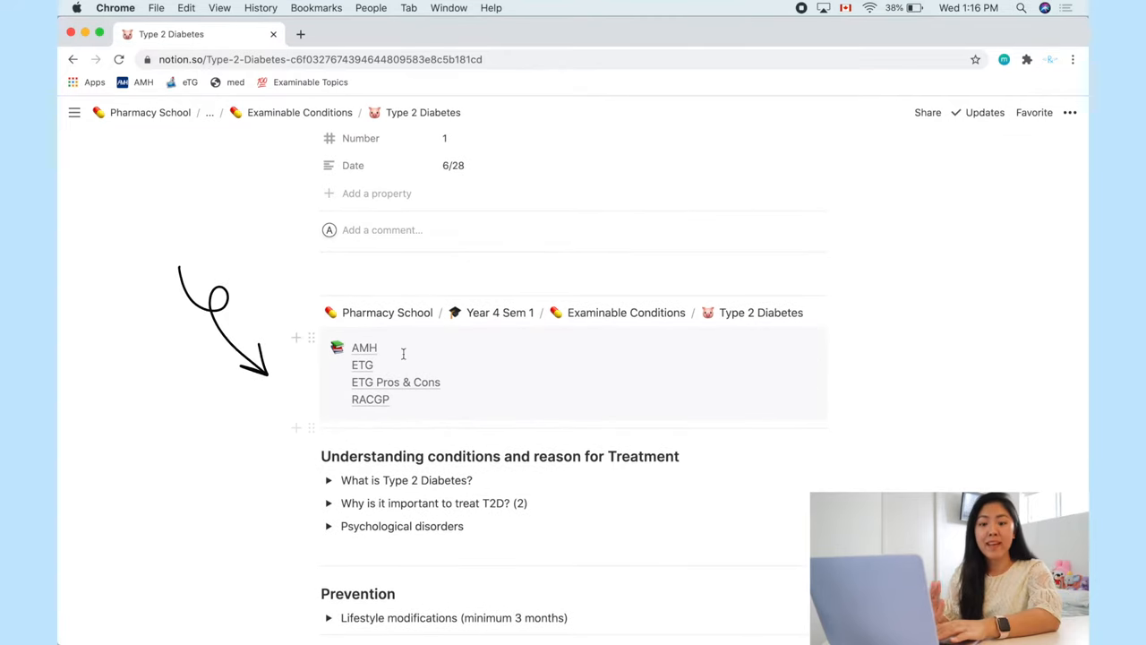
mouse_move(363, 347)
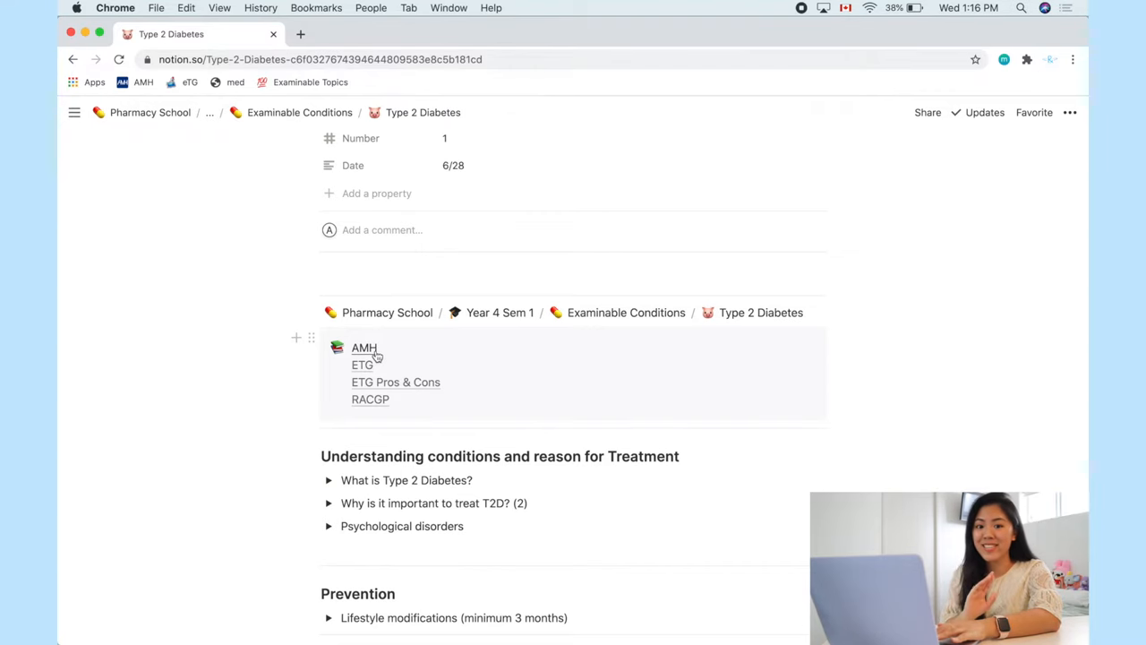
mouse_move(443, 497)
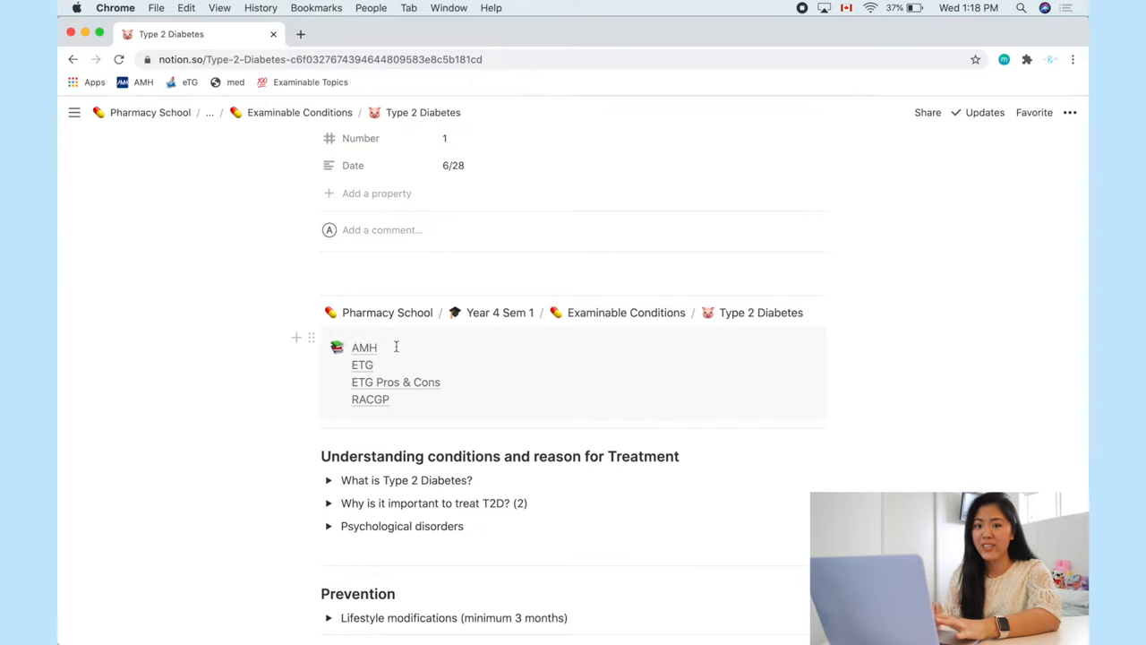
Step: View the eTG Type 2 diabetes in adults guideline, then return to the Notion notes
click(364, 347)
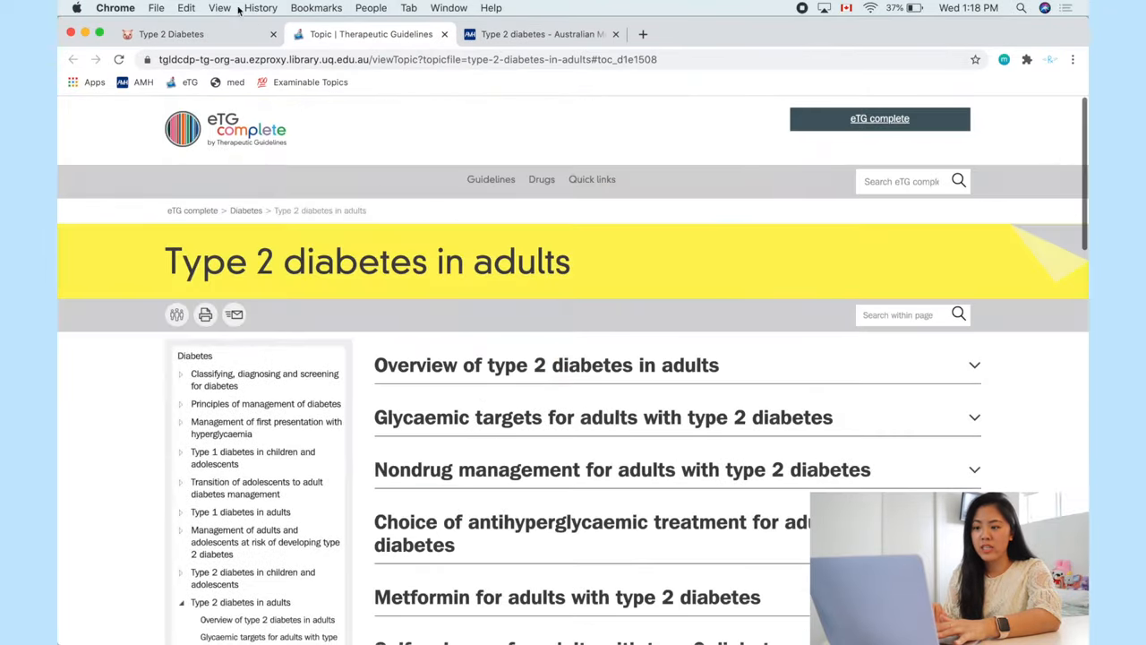
click(170, 34)
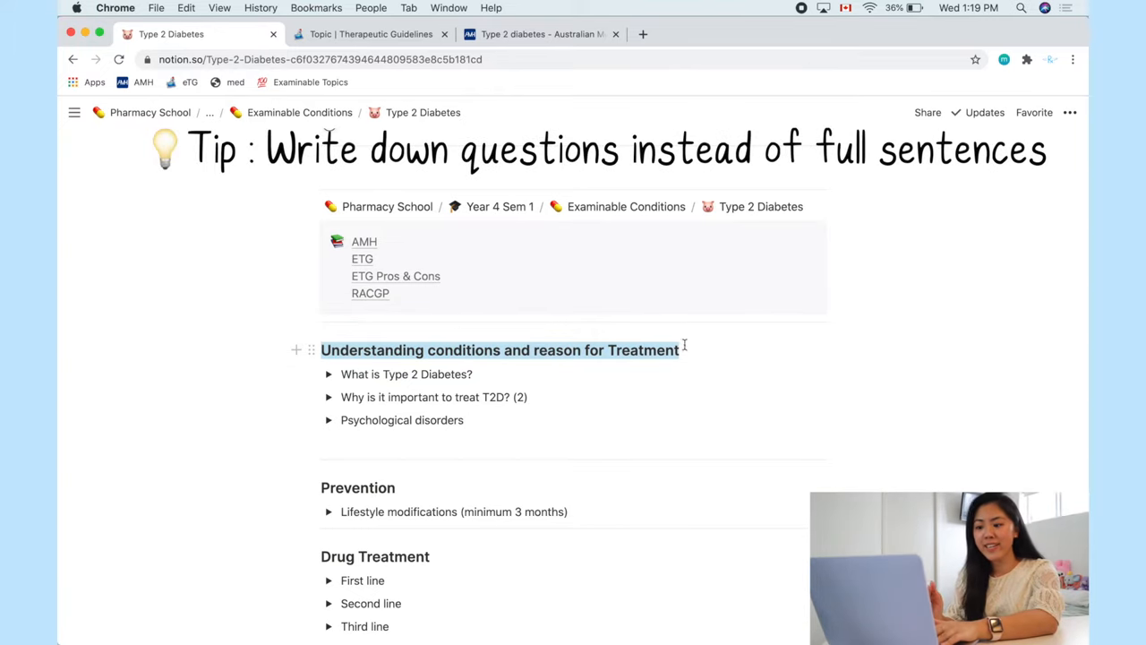
Step: Expand 'What is Type 2 Diabetes?' and place the cursor on a new line under the heading
click(499, 350)
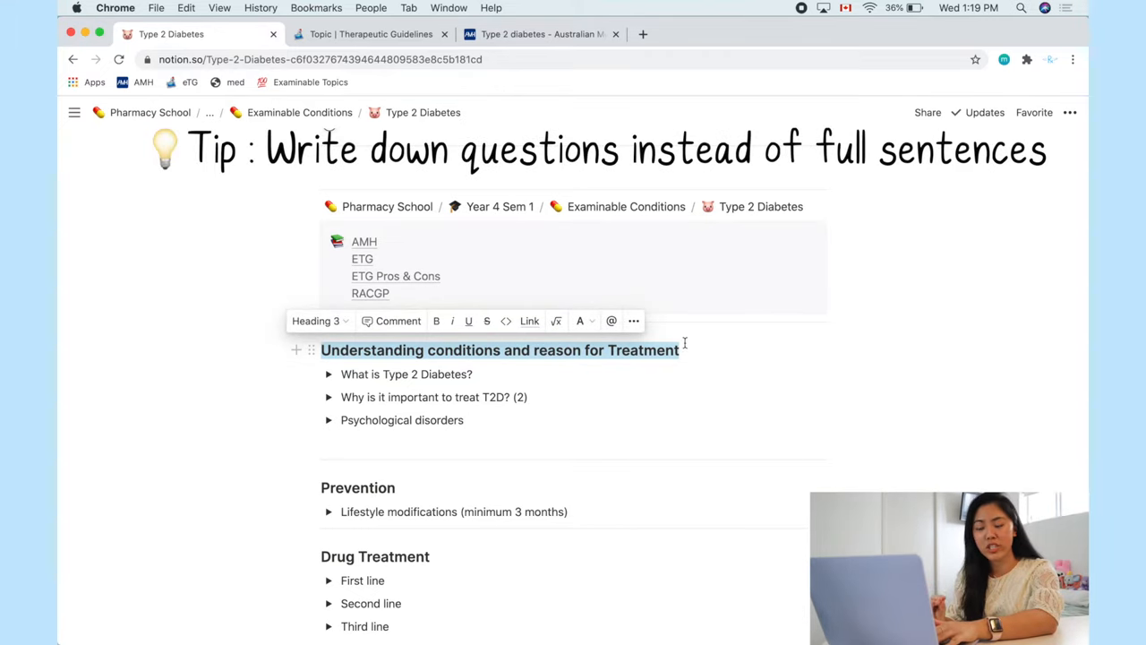
scroll(down, 3)
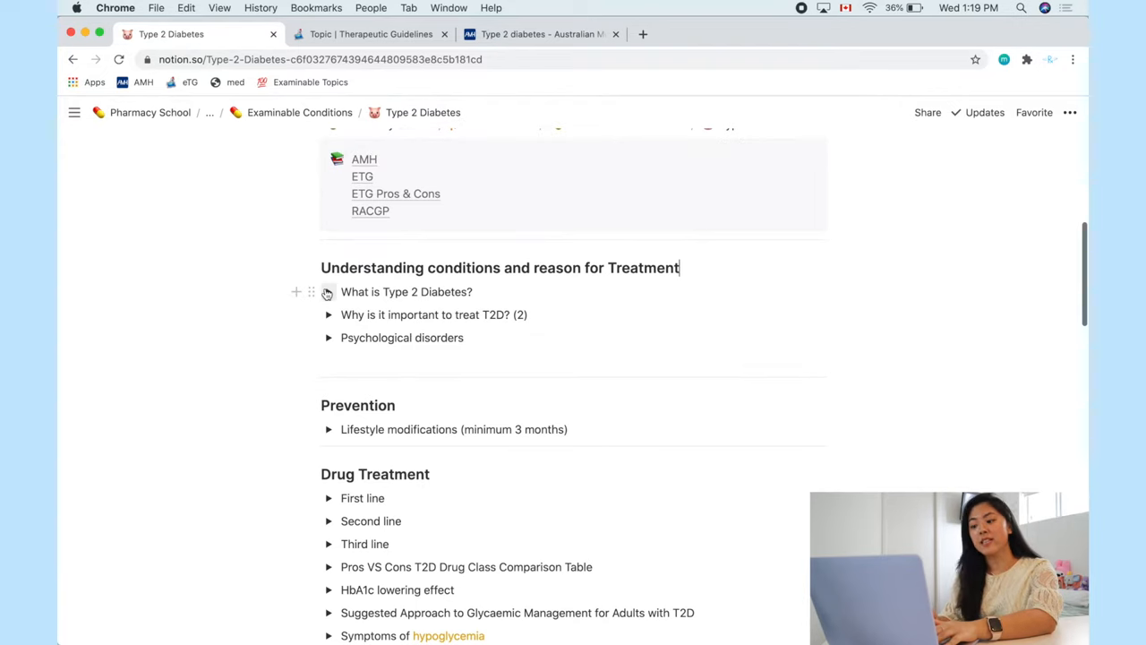
click(329, 292)
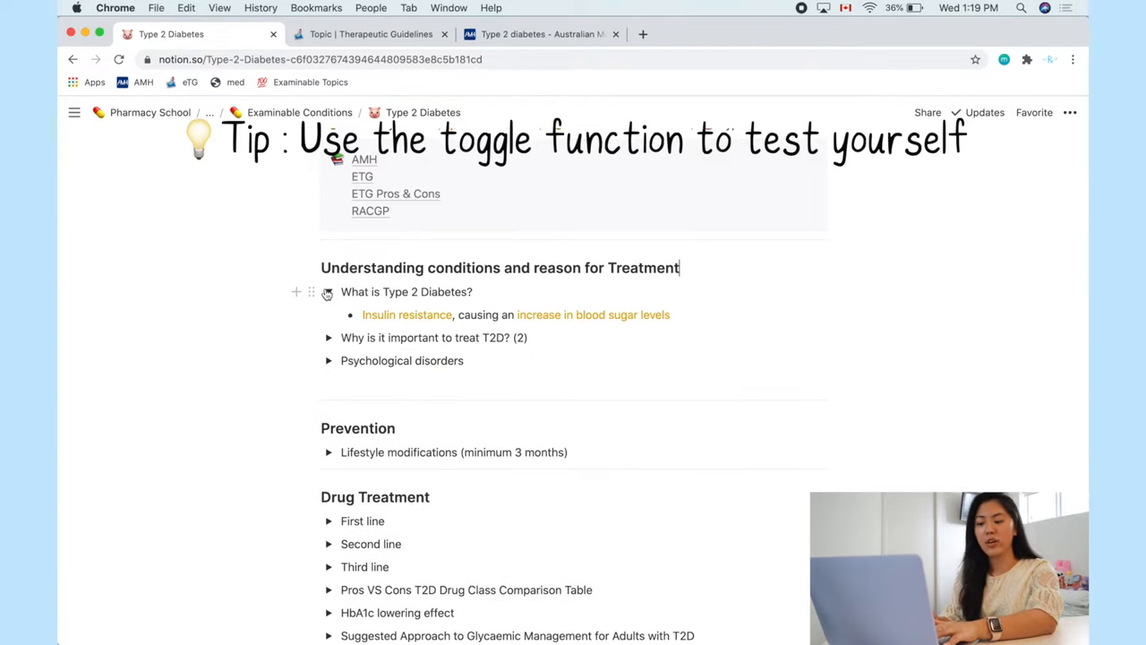
click(329, 291)
text(Type 2 d)
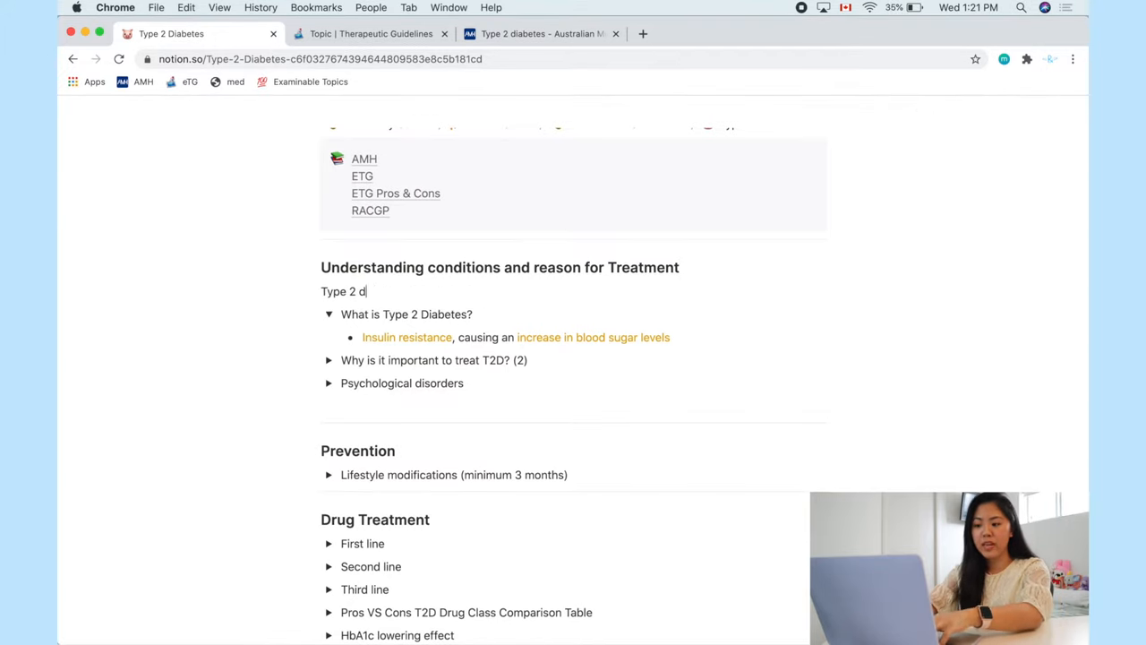
Step: Type 'Type 2 diabetes is insulin resistance, causing an increase in blood sugar levels', then collapse the toggle
text(iabetes is insuklin)
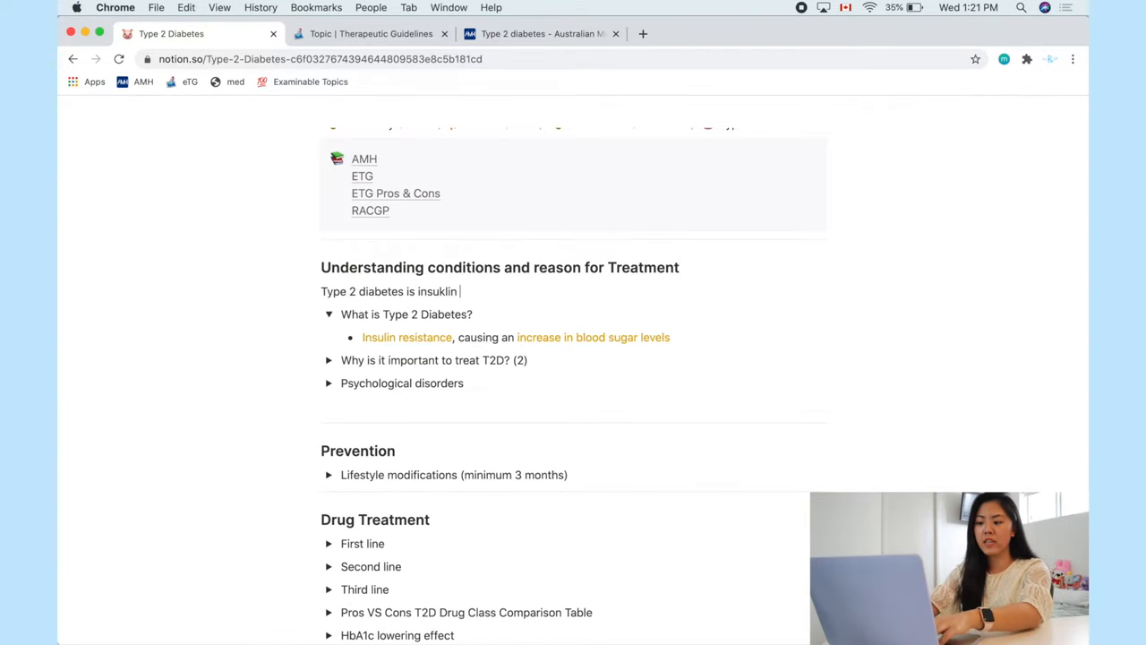
text(rei)
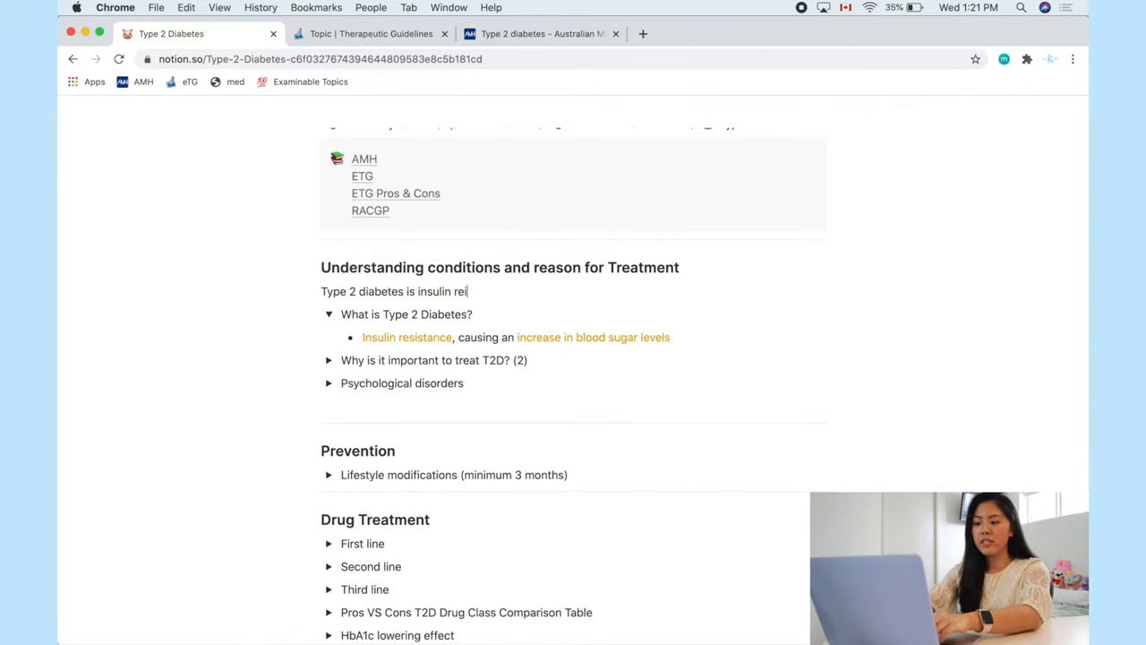
text(sistance, causing an)
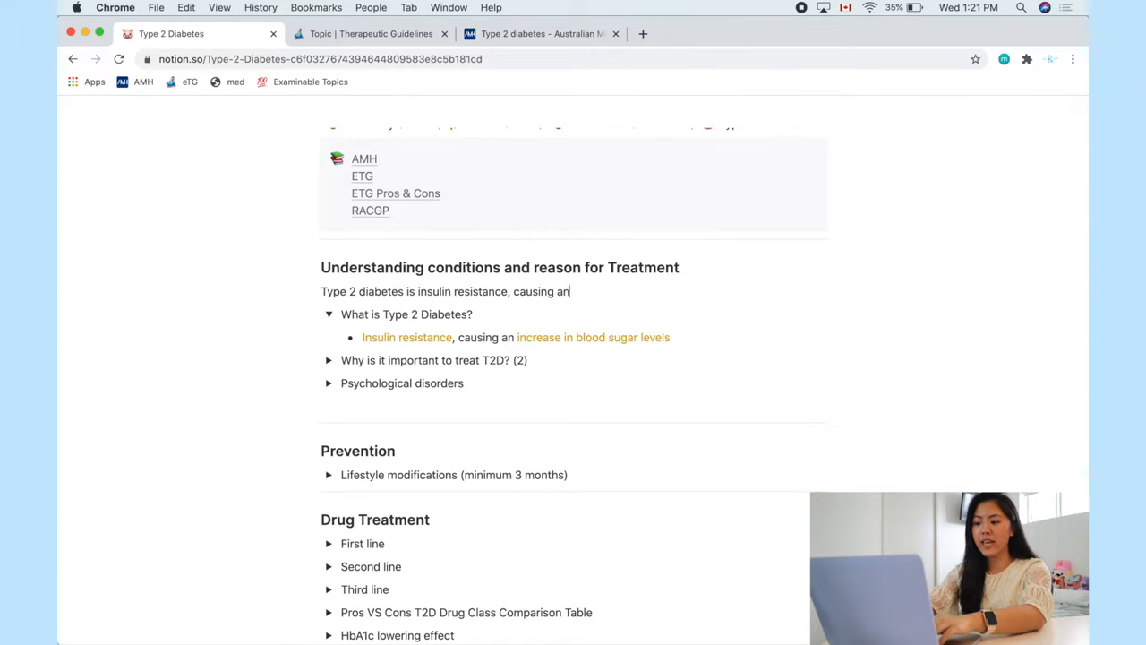
text(increase in blood s)
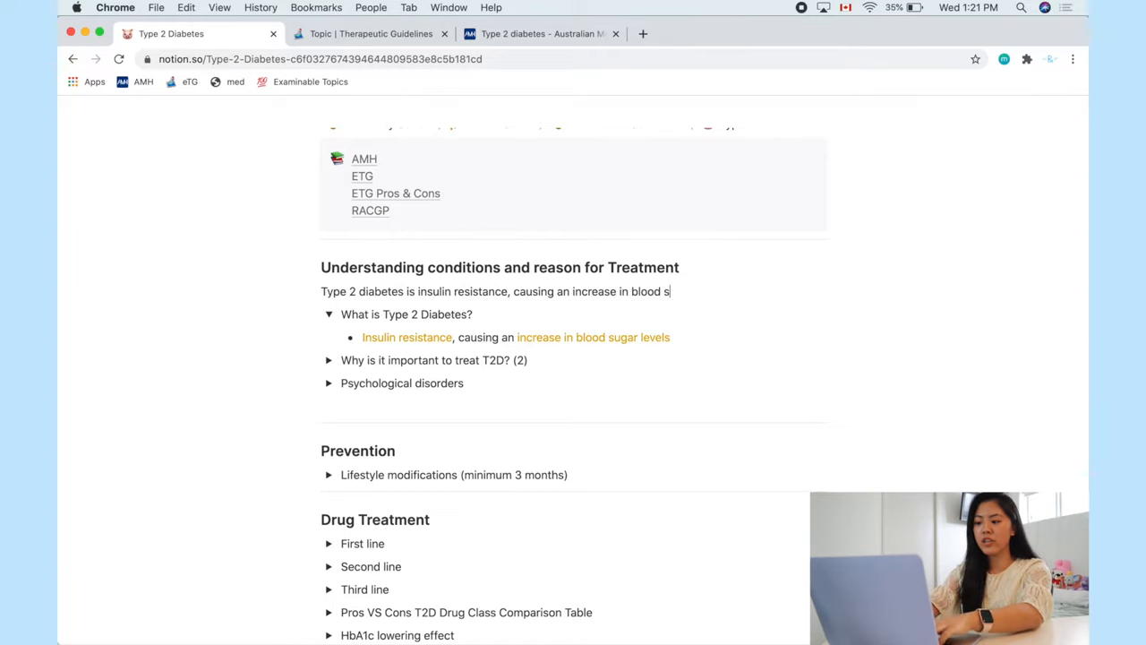
text(ugar levels)
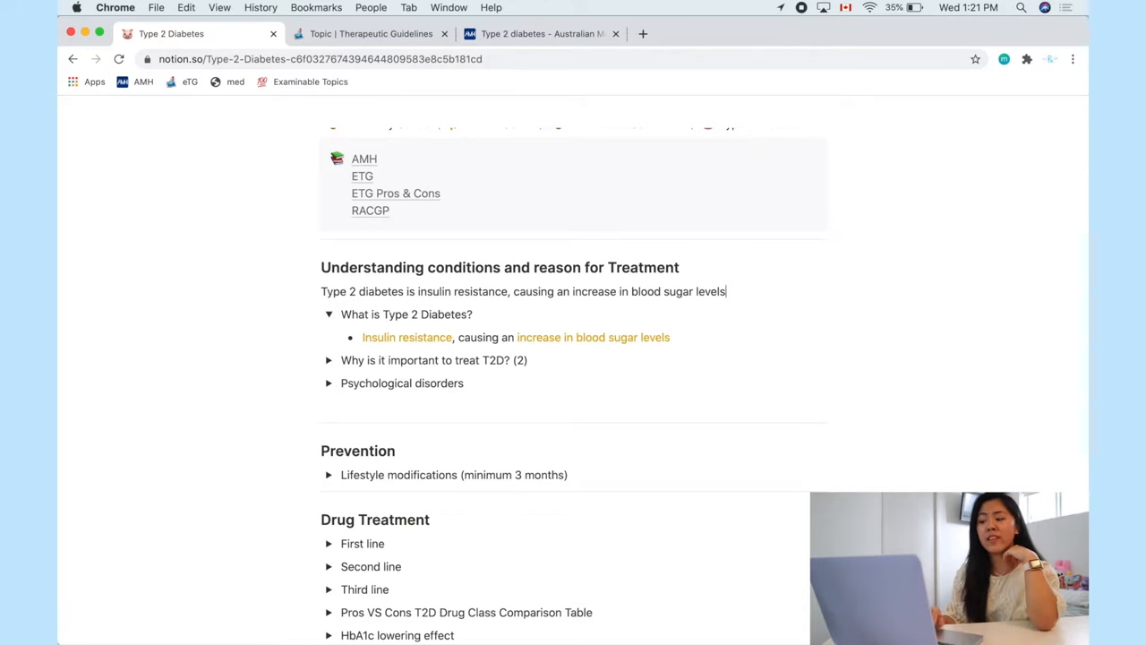
click(329, 315)
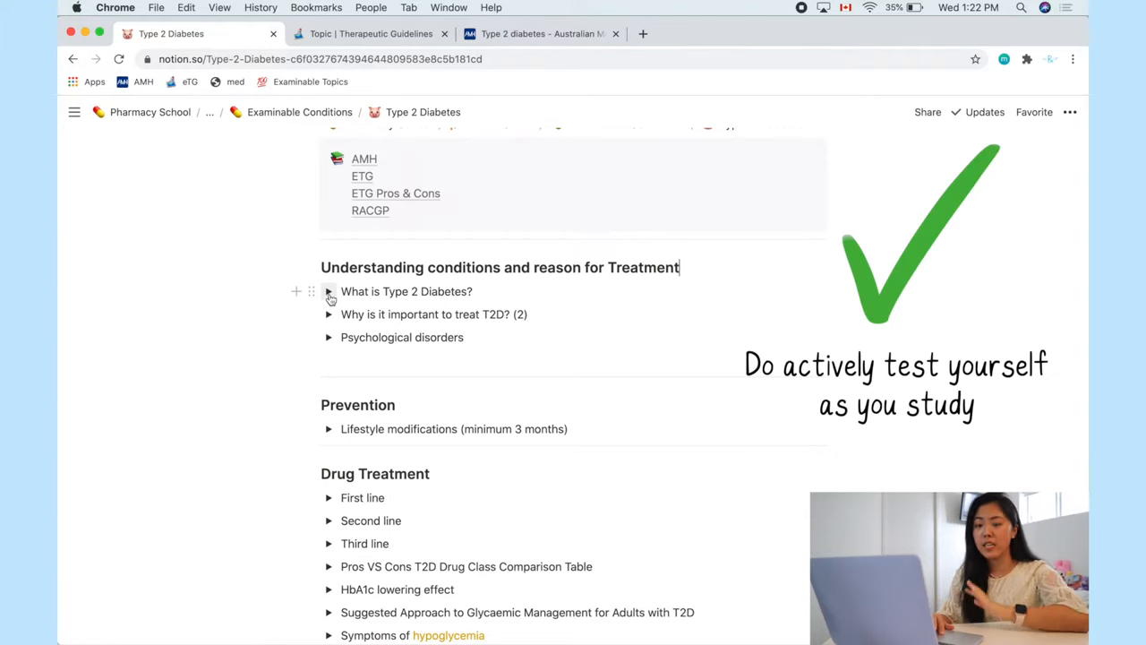
scroll(up, 3)
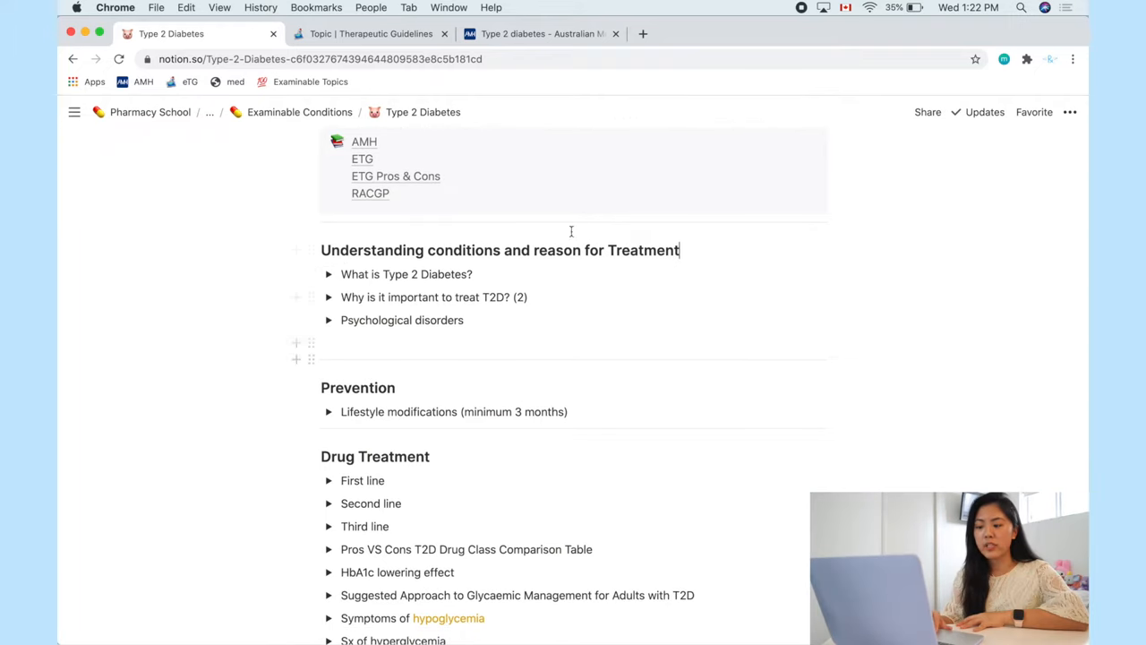
scroll(down, 3)
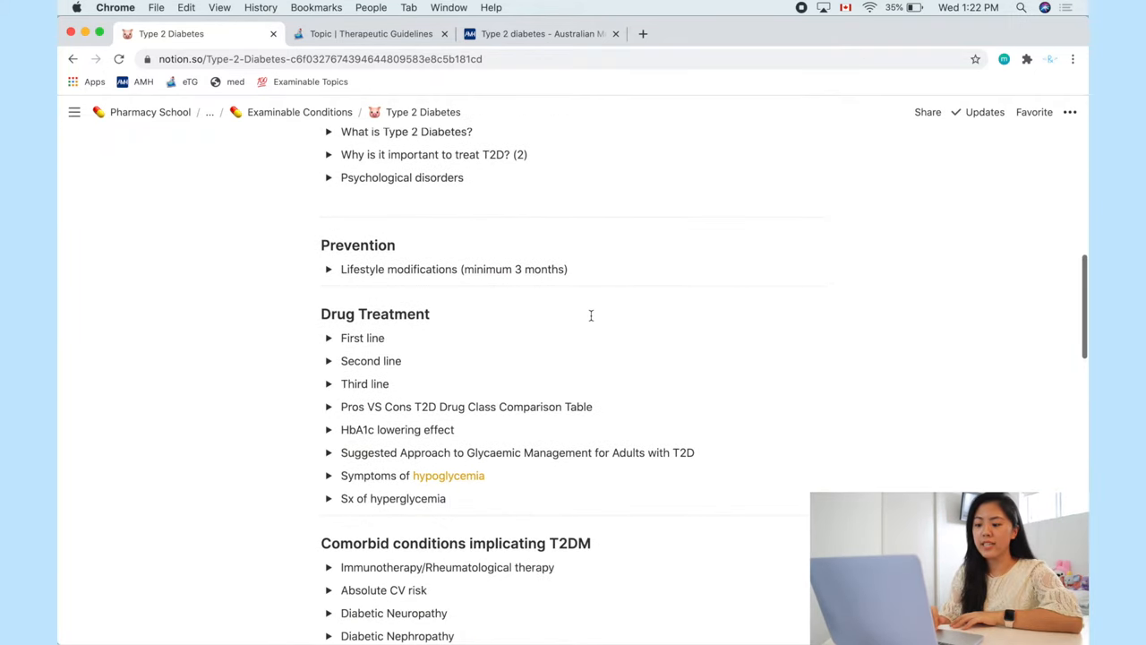
scroll(down, 3)
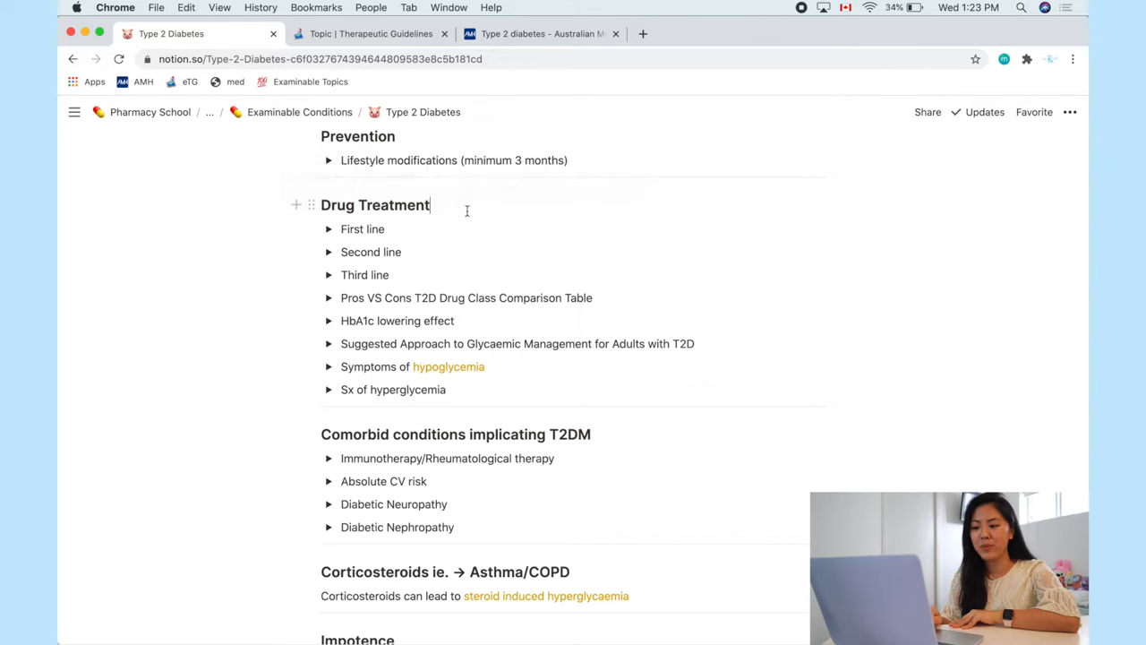
mouse_move(328, 229)
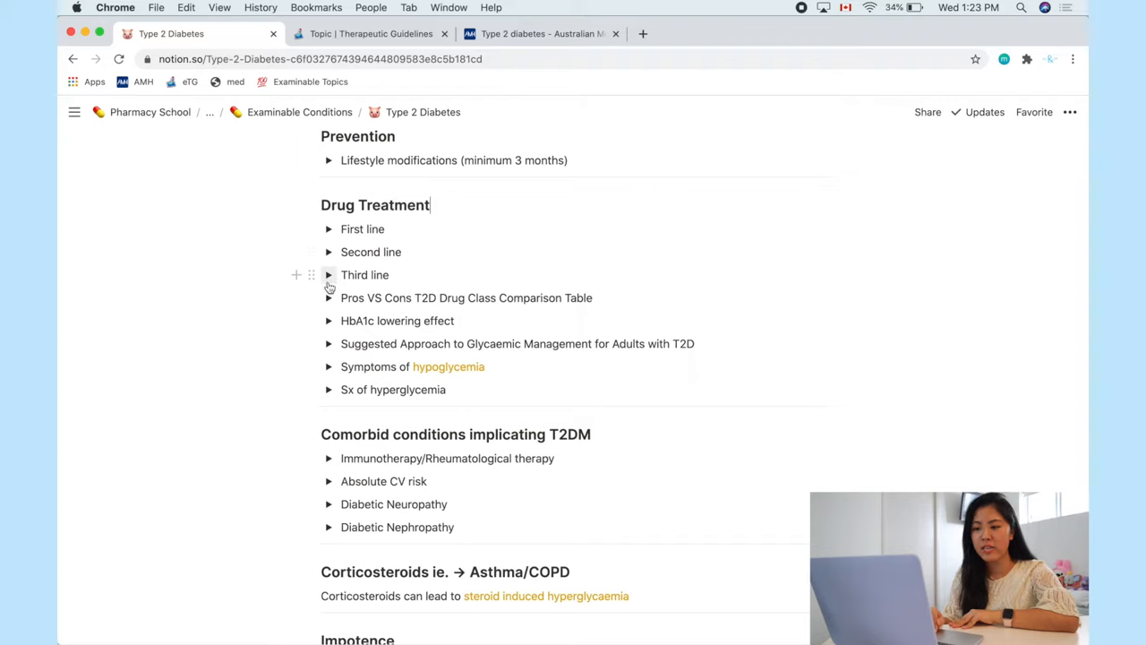
mouse_move(328, 229)
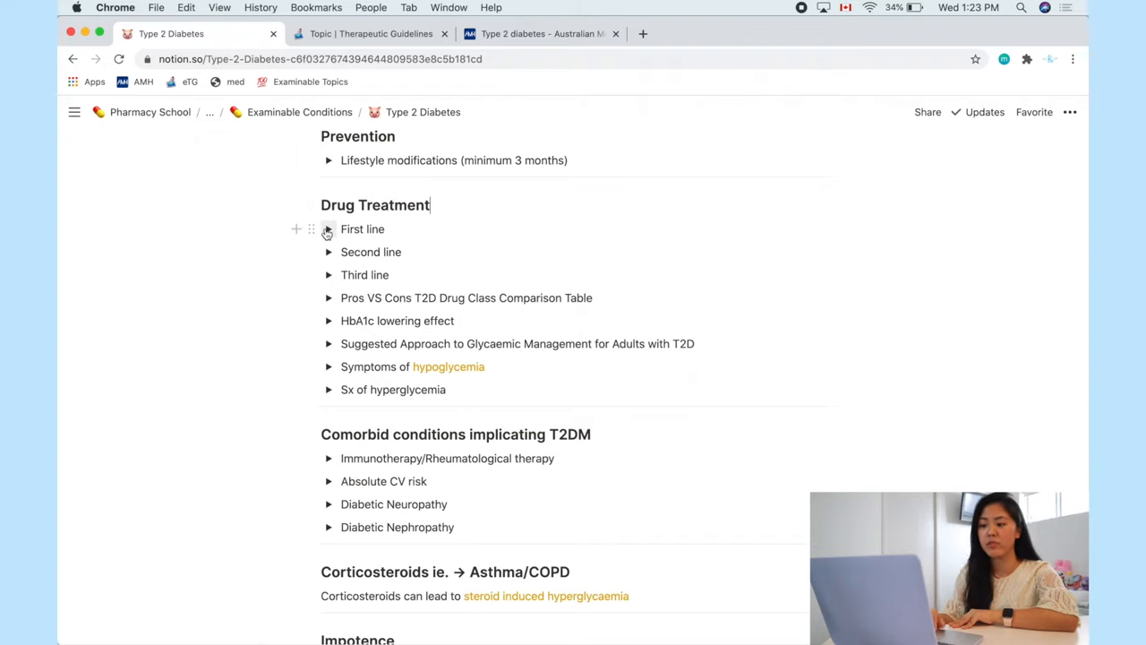
Step: Expand the First line, Metformin, Drug class, MOA and Dose toggles
click(327, 228)
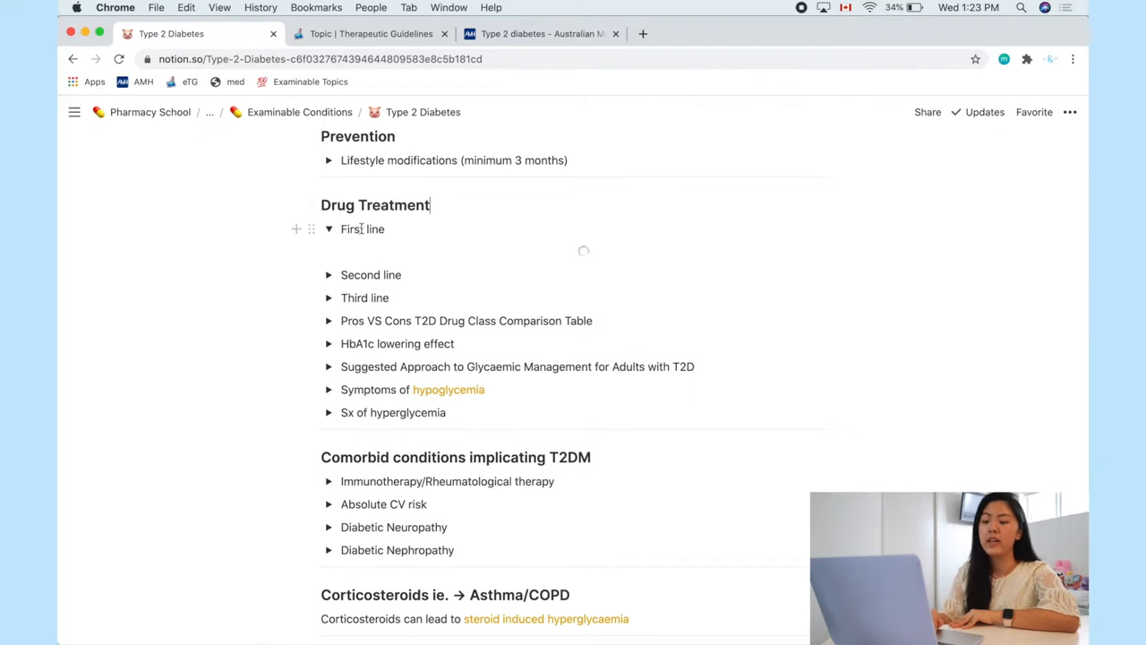
click(328, 229)
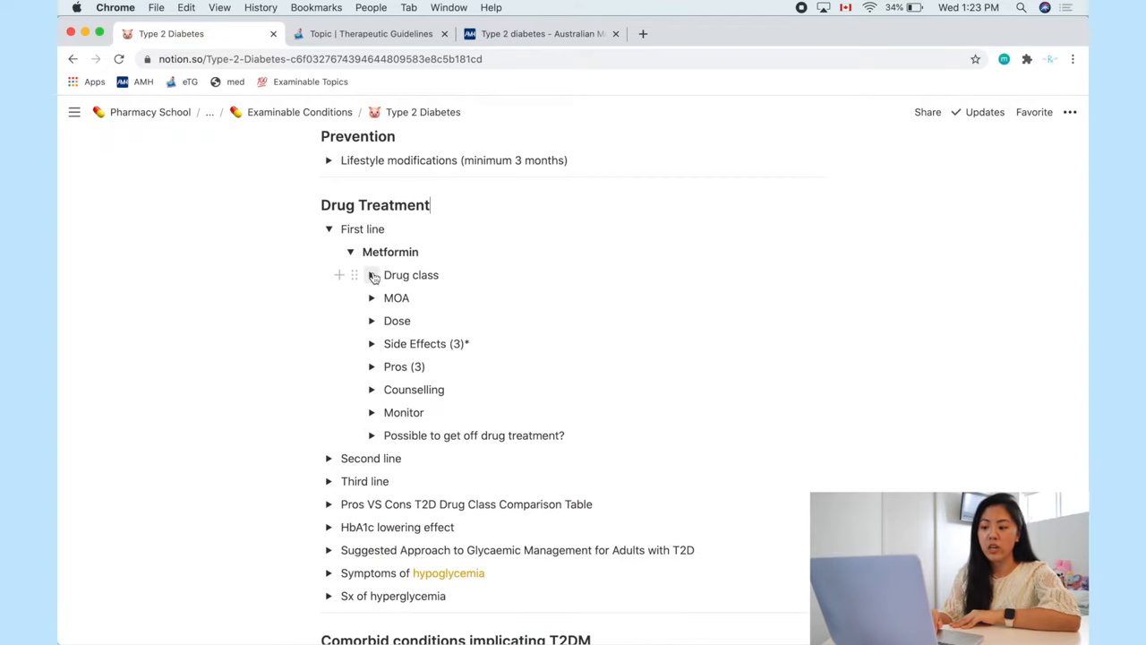
click(373, 275)
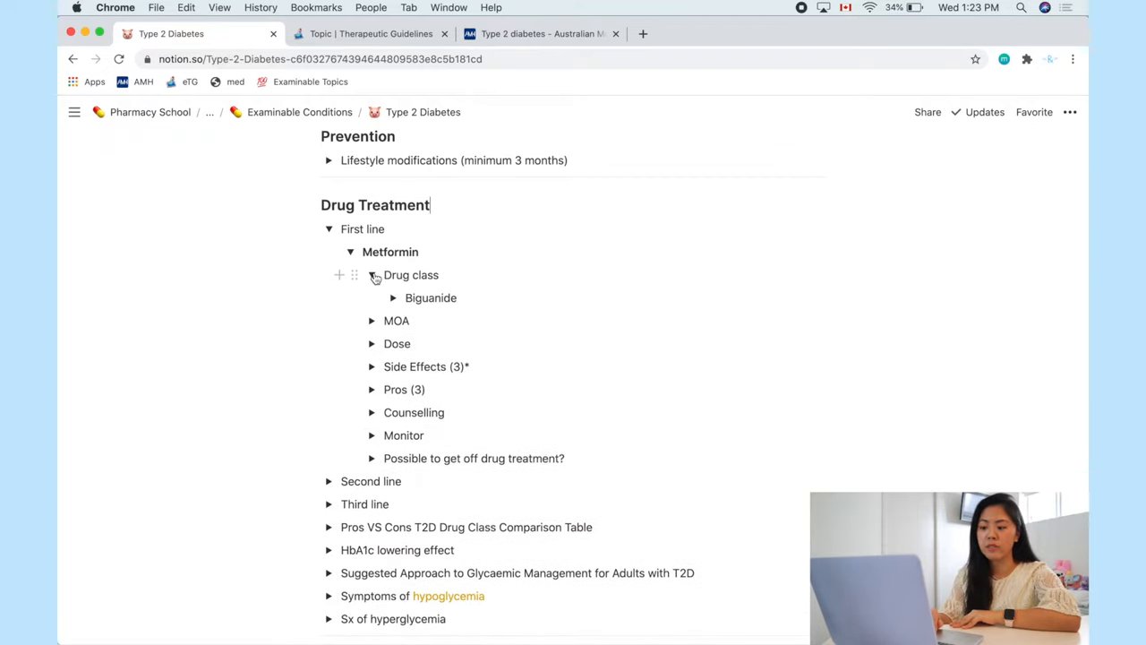
click(371, 320)
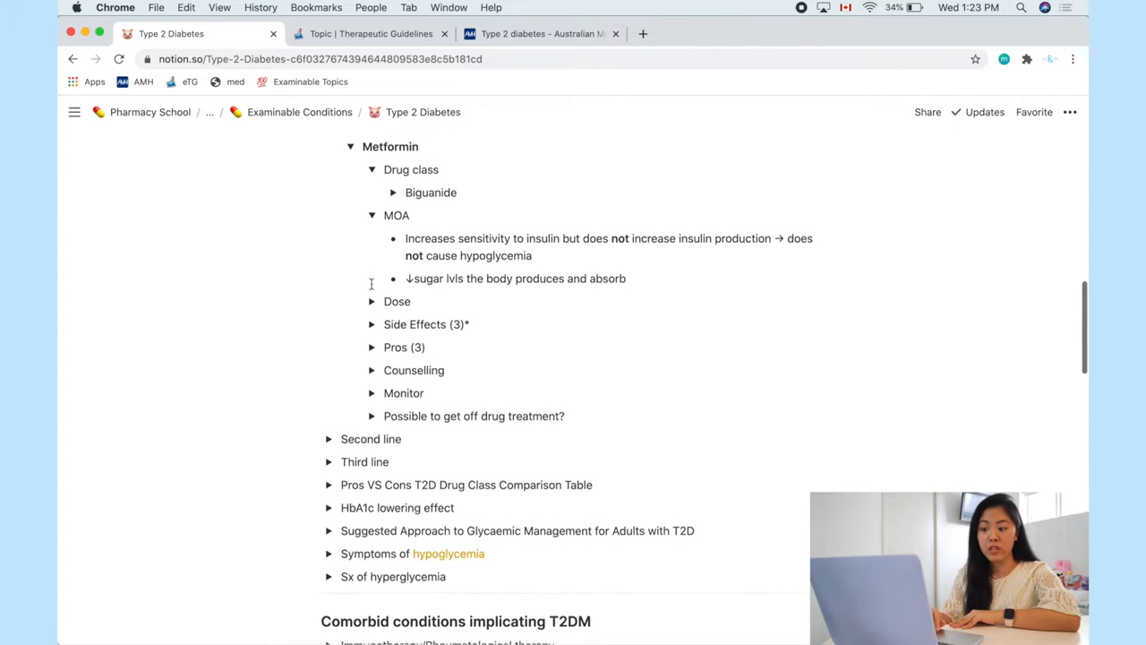
click(372, 301)
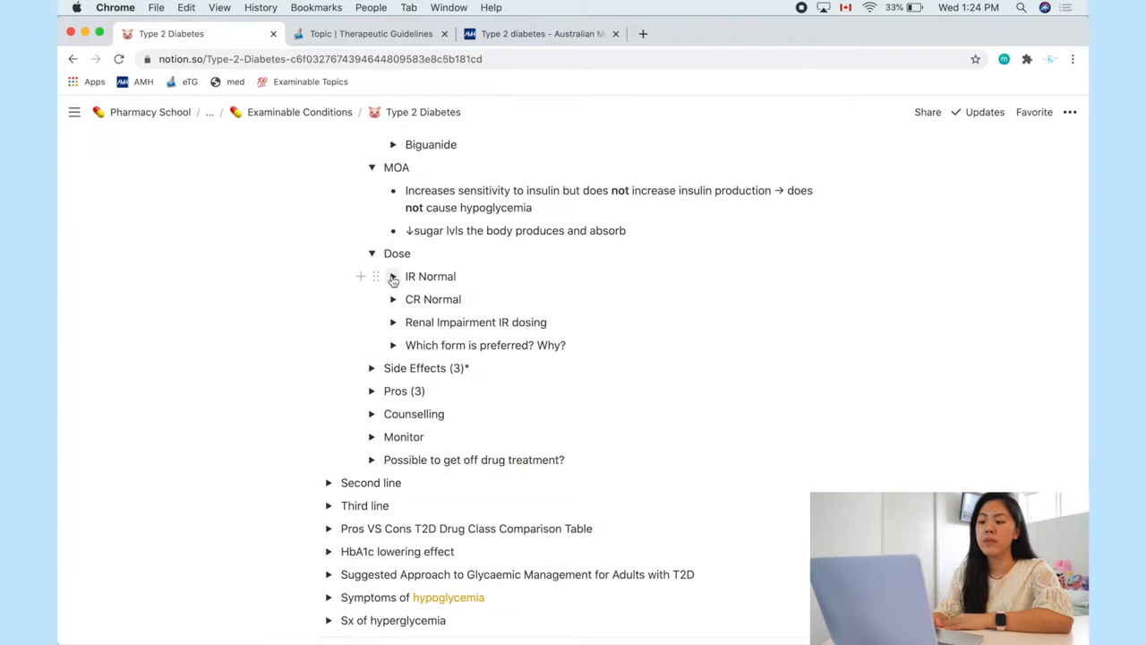
Step: Expand Metformin's CR Normal, renal impairment, Daily dose and Pros (3) toggles
click(393, 276)
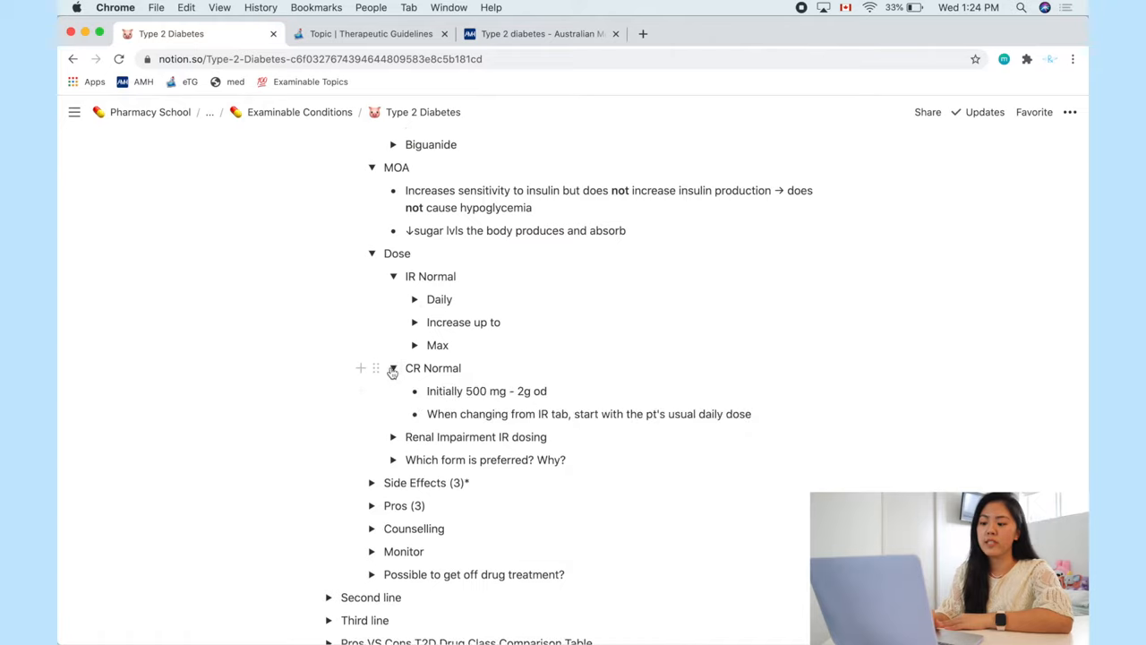
scroll(down, 3)
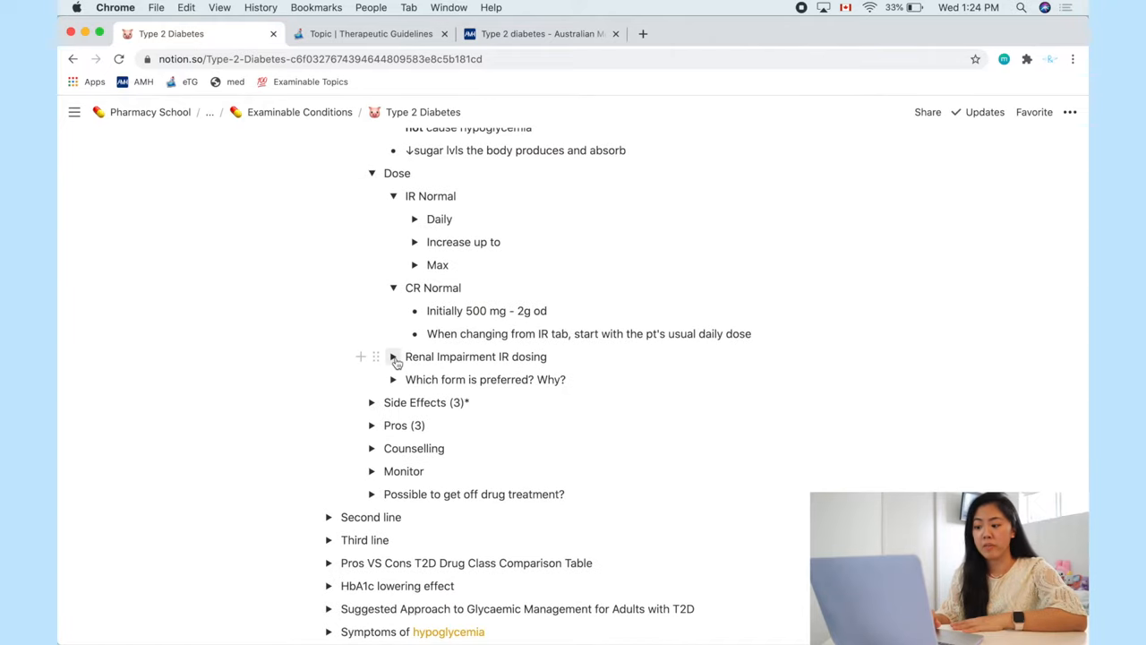
click(394, 356)
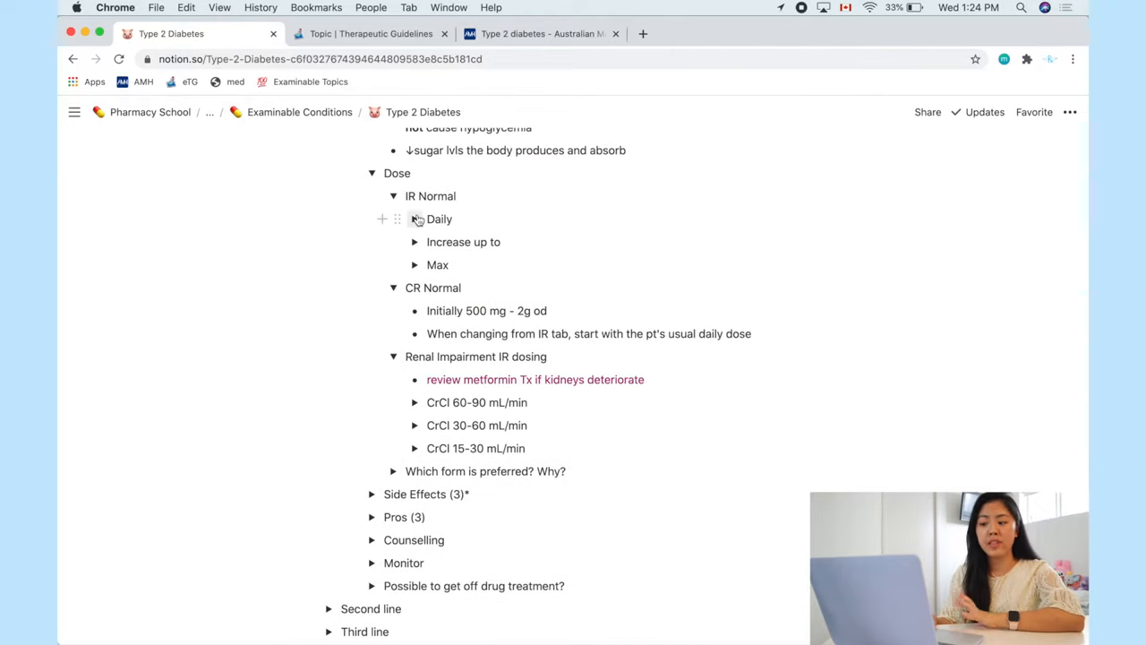
click(415, 219)
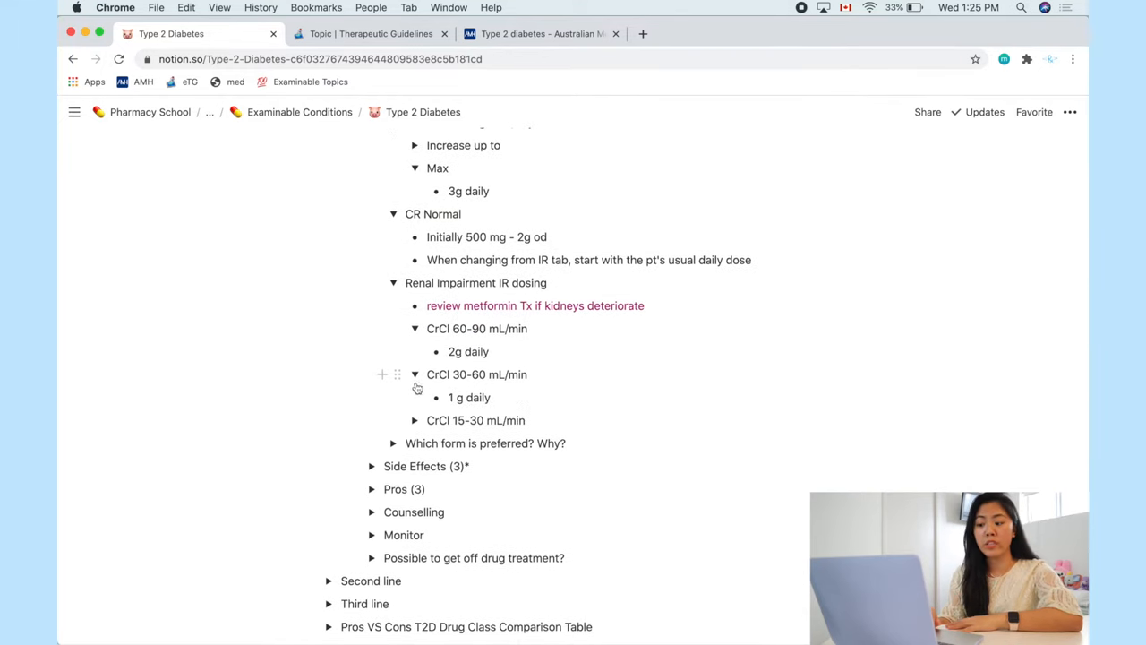
scroll(down, 3)
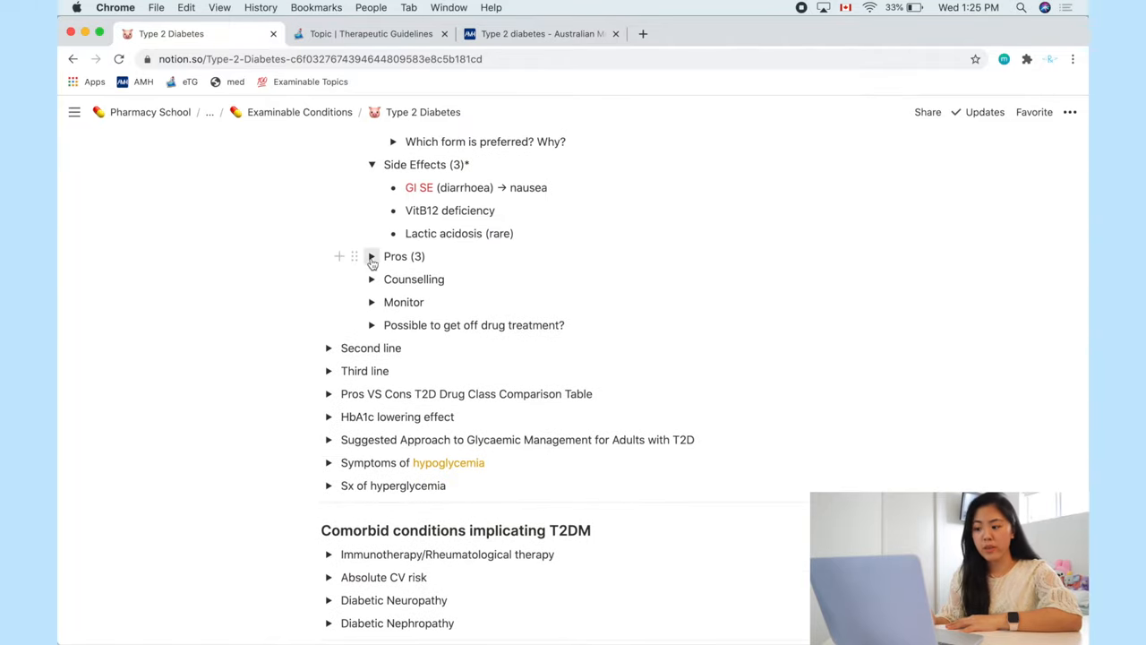
click(373, 256)
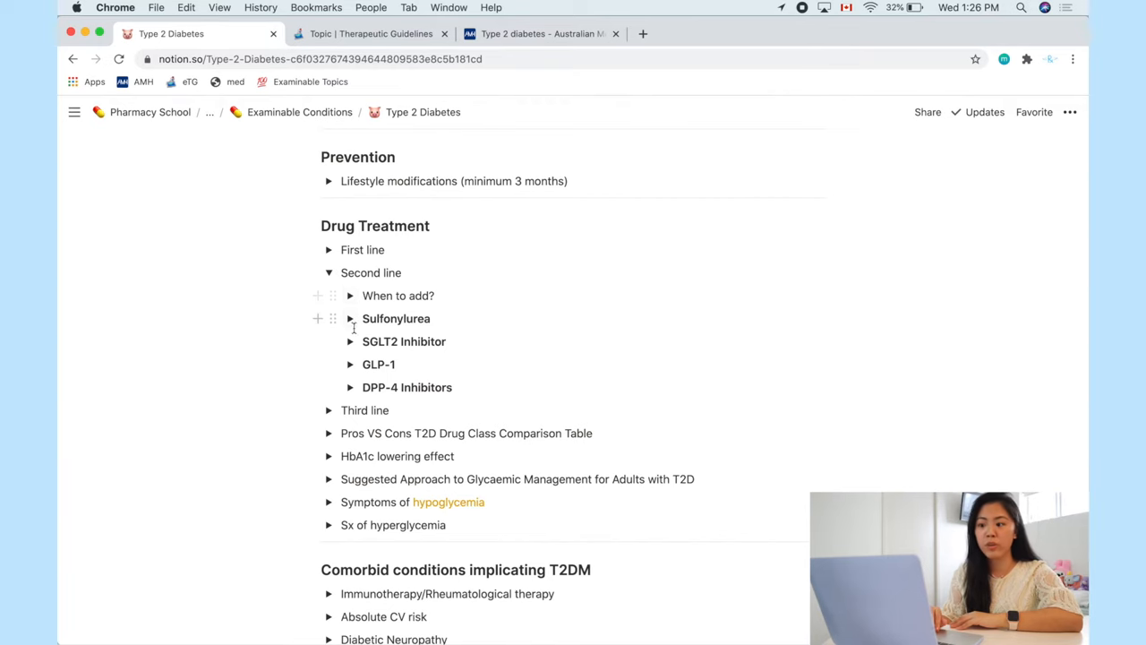
mouse_move(351, 320)
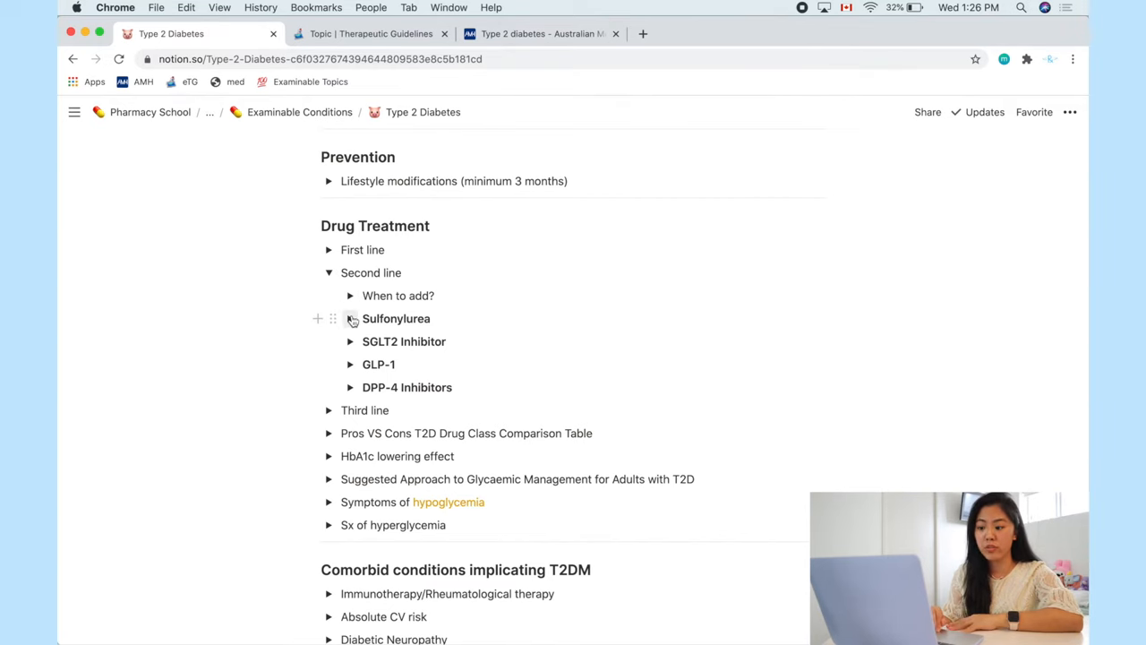
Step: Expand Sulfonylurea, Drugs (4) and Glibenclamide, view its AMH monograph, then return to Notion
click(350, 318)
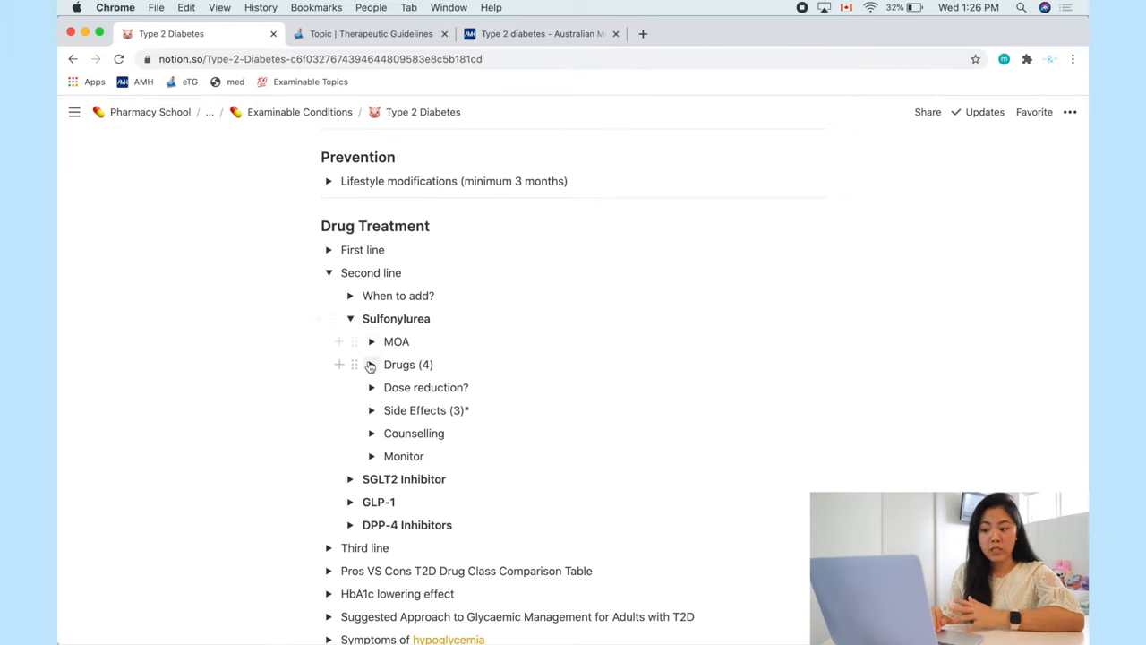
click(371, 364)
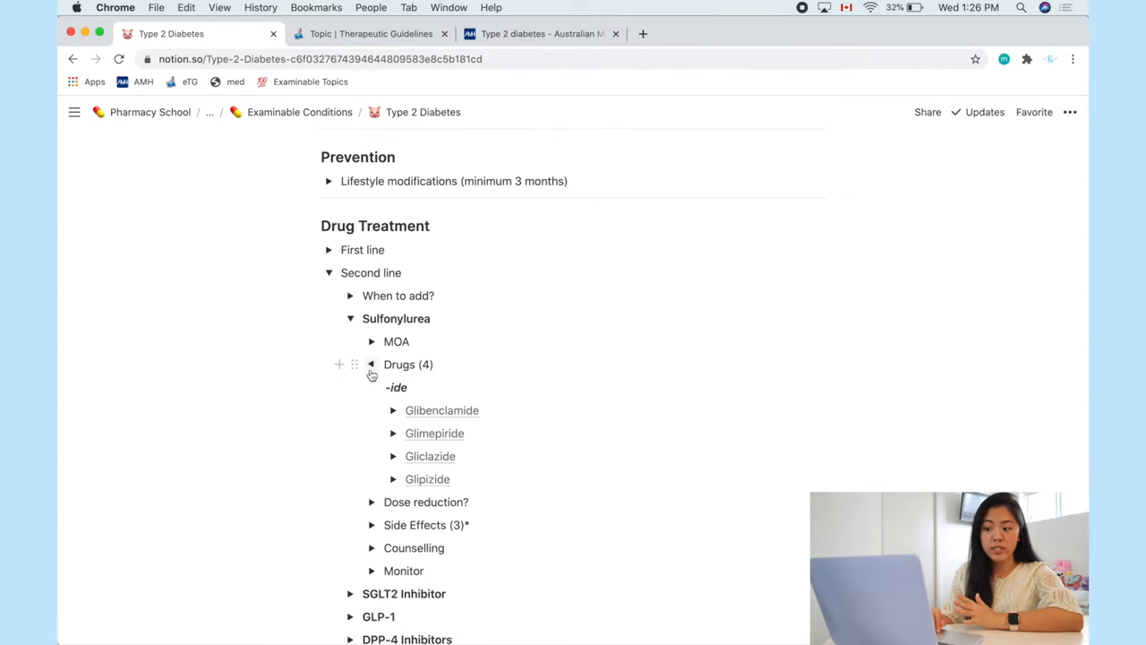
click(393, 410)
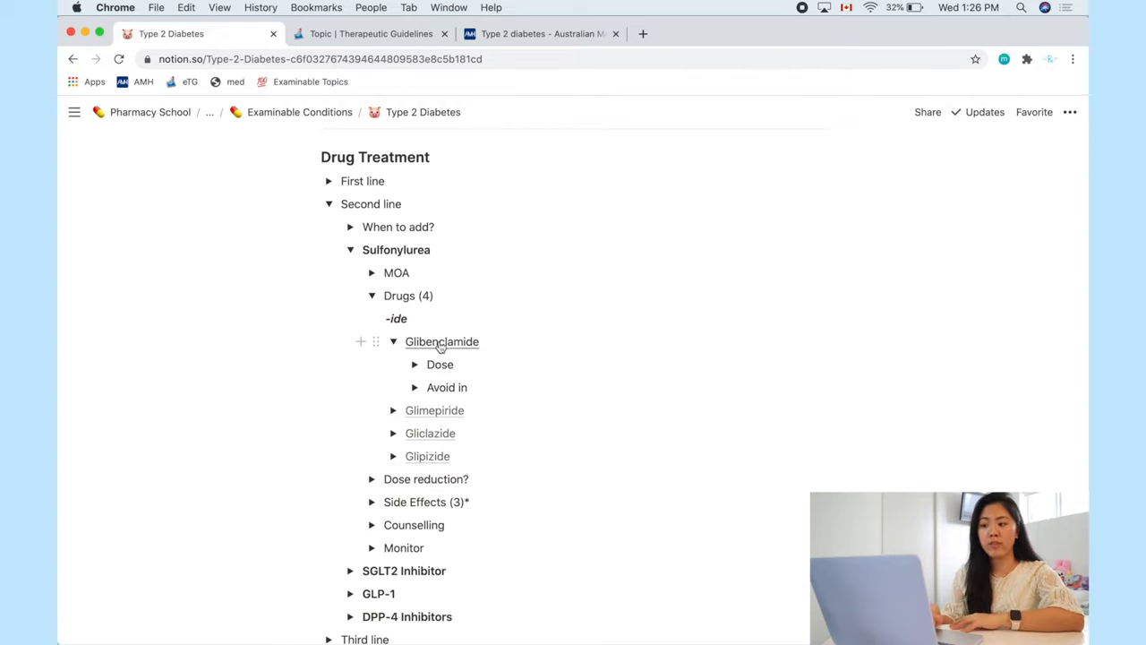
click(441, 342)
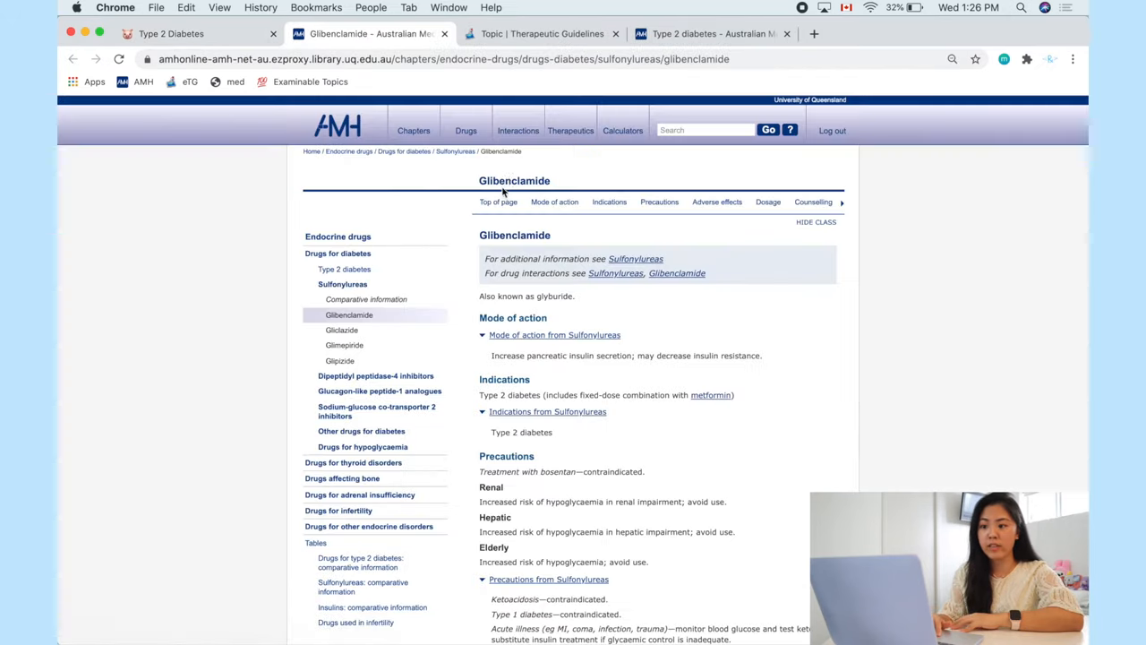
click(170, 33)
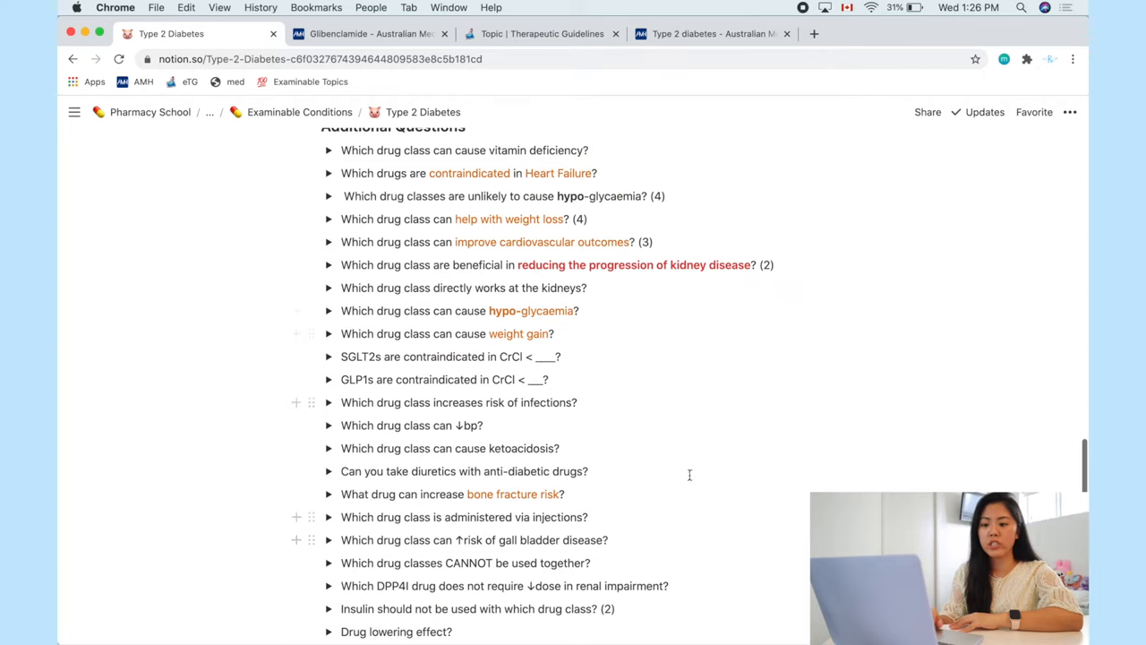
mouse_move(519, 392)
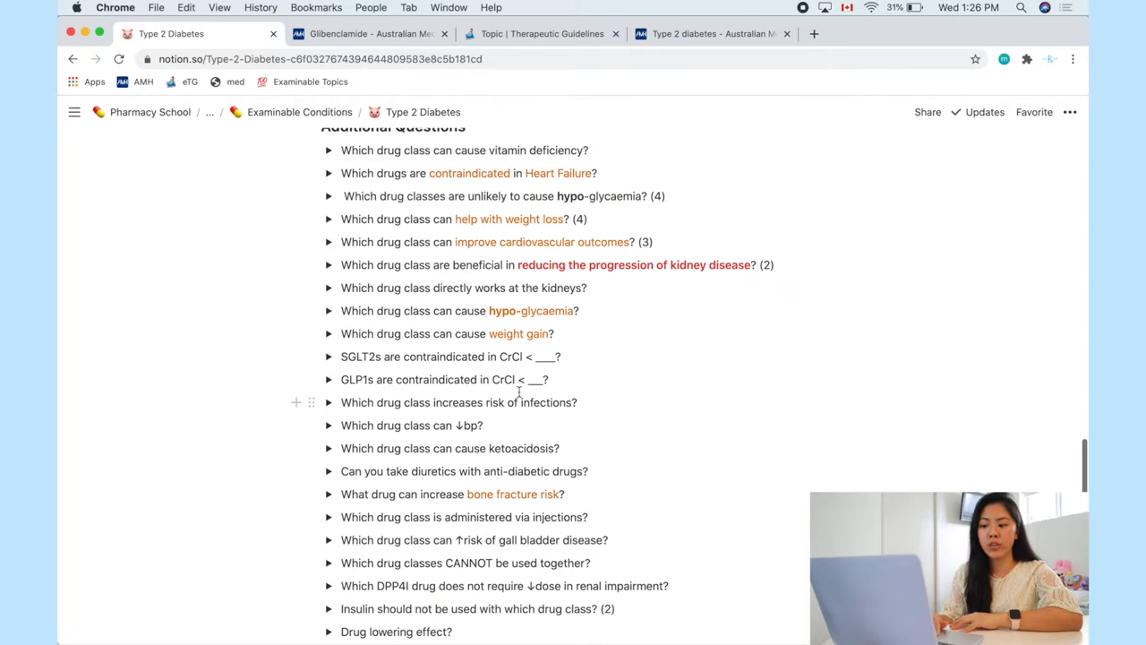
Step: Scroll down through the Additional Questions on drug classes
scroll(down, 3)
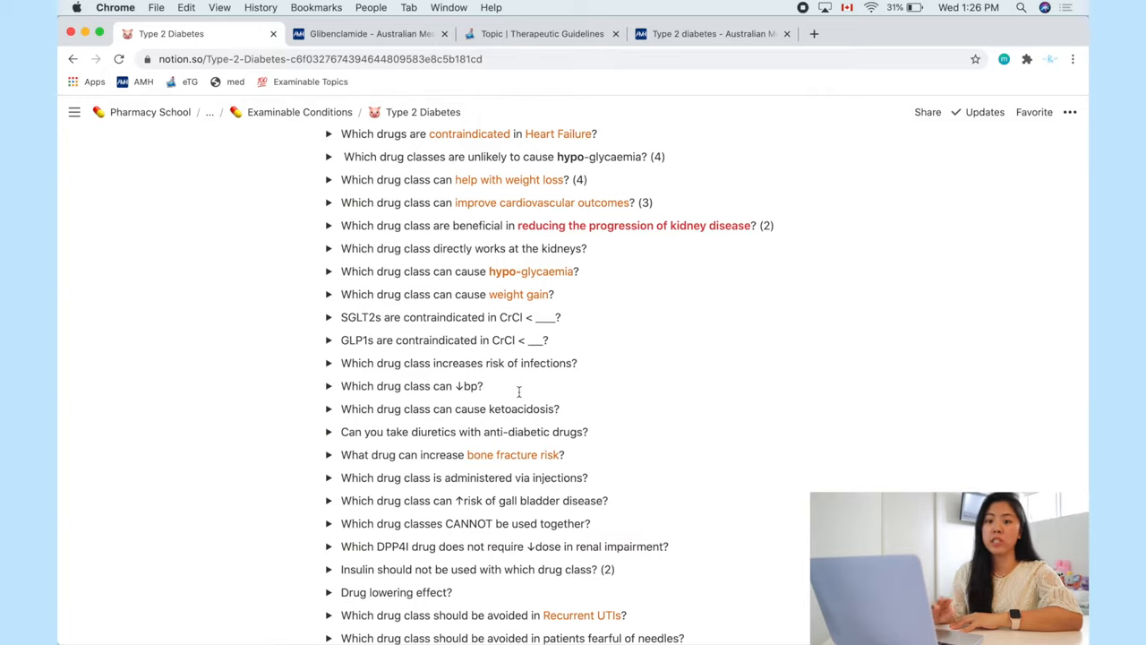
scroll(down, 3)
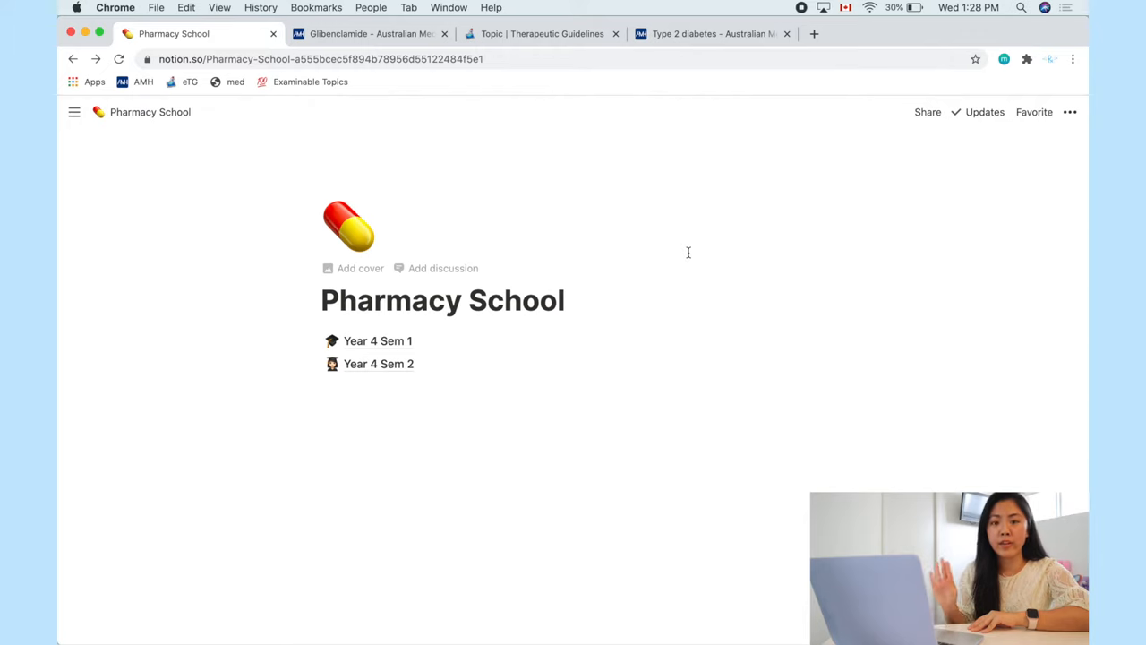
mouse_move(387, 341)
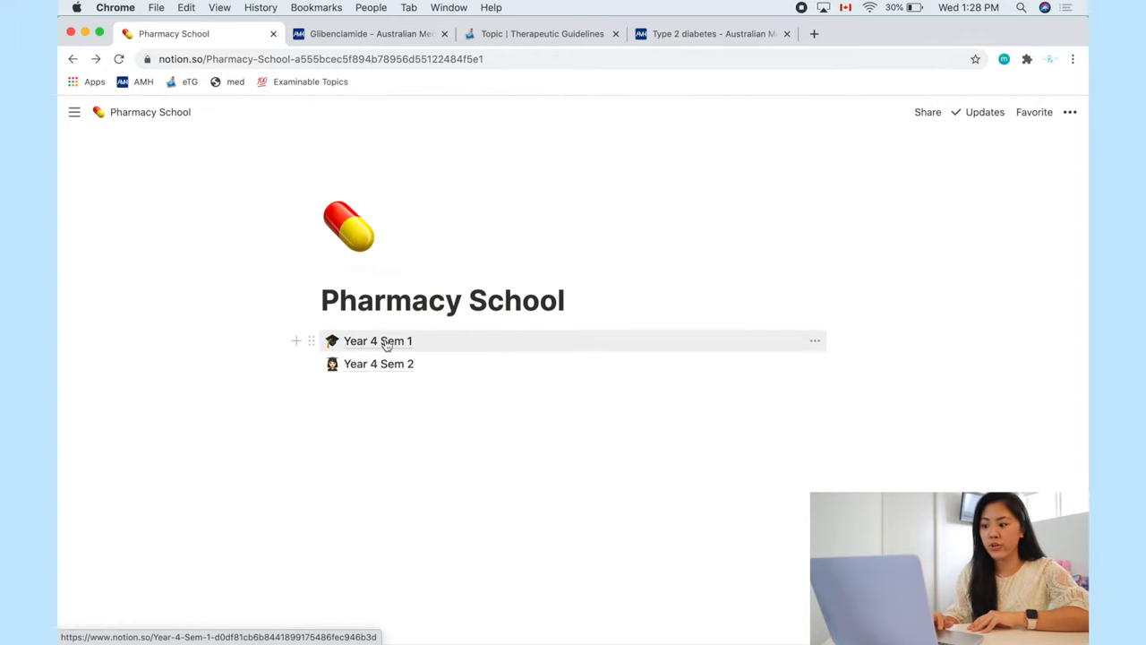
Step: Open Year 4 Sem 1, then open the Managing Operations week entry as a full page
click(377, 341)
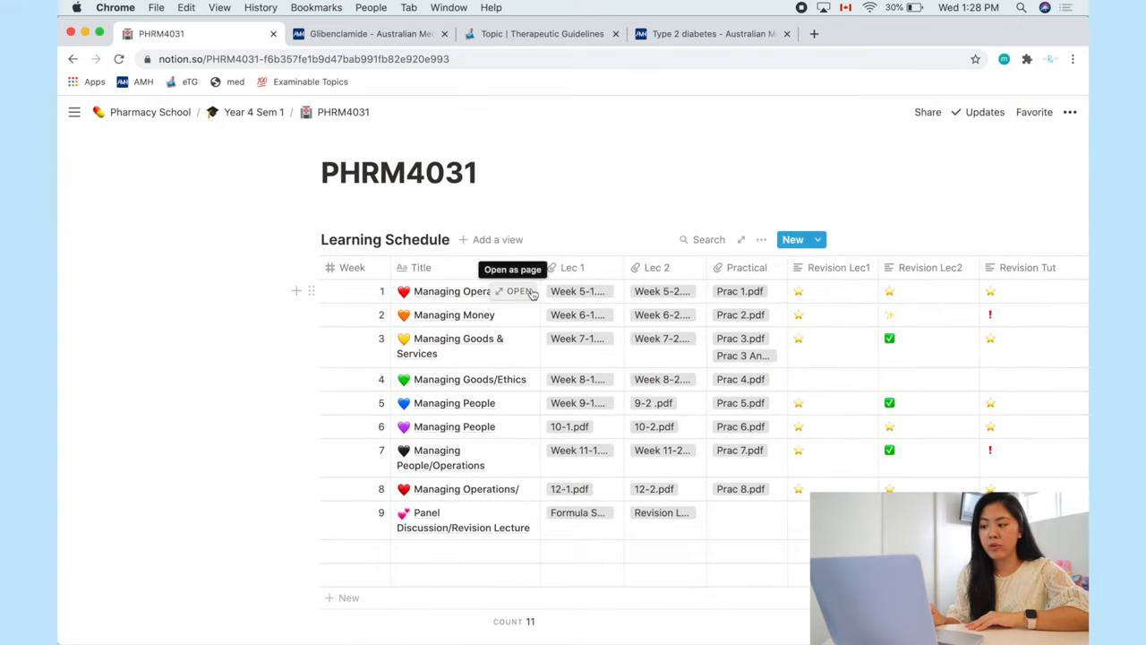
click(520, 291)
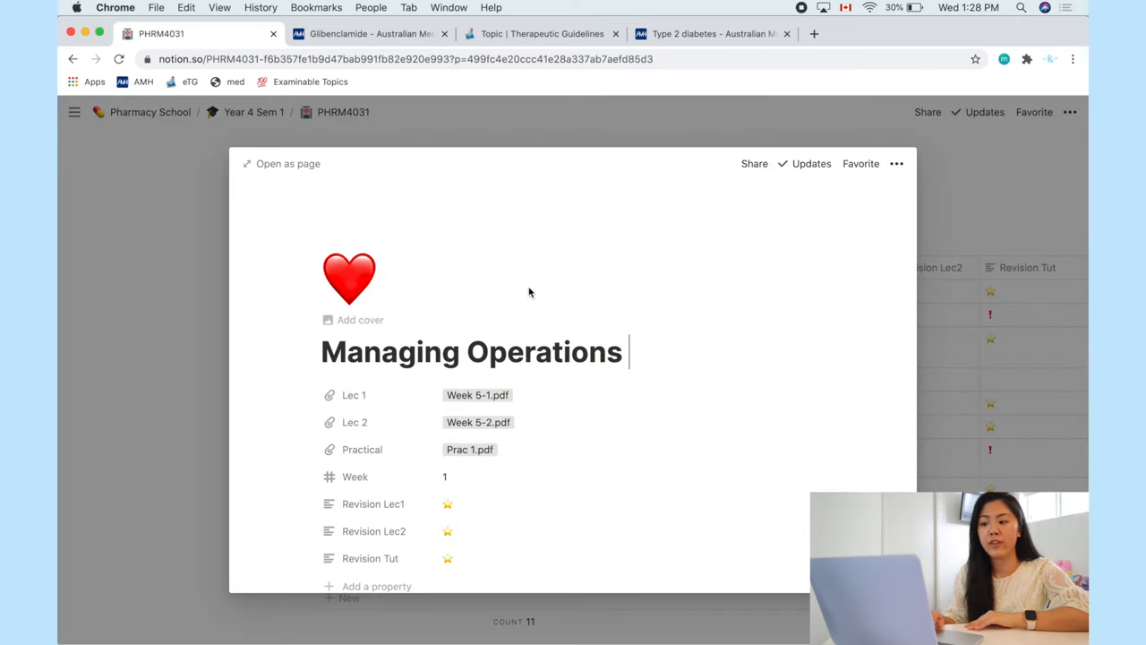
click(287, 163)
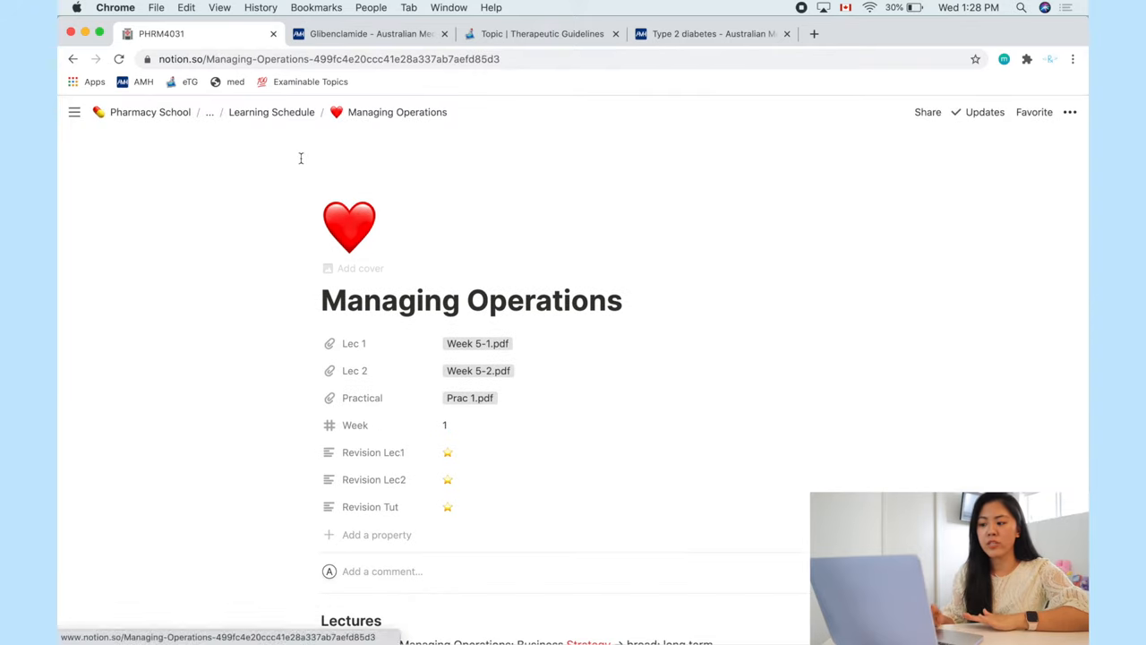
Step: Scroll down and expand the 'What are the SMART Objectives?' toggle
scroll(down, 3)
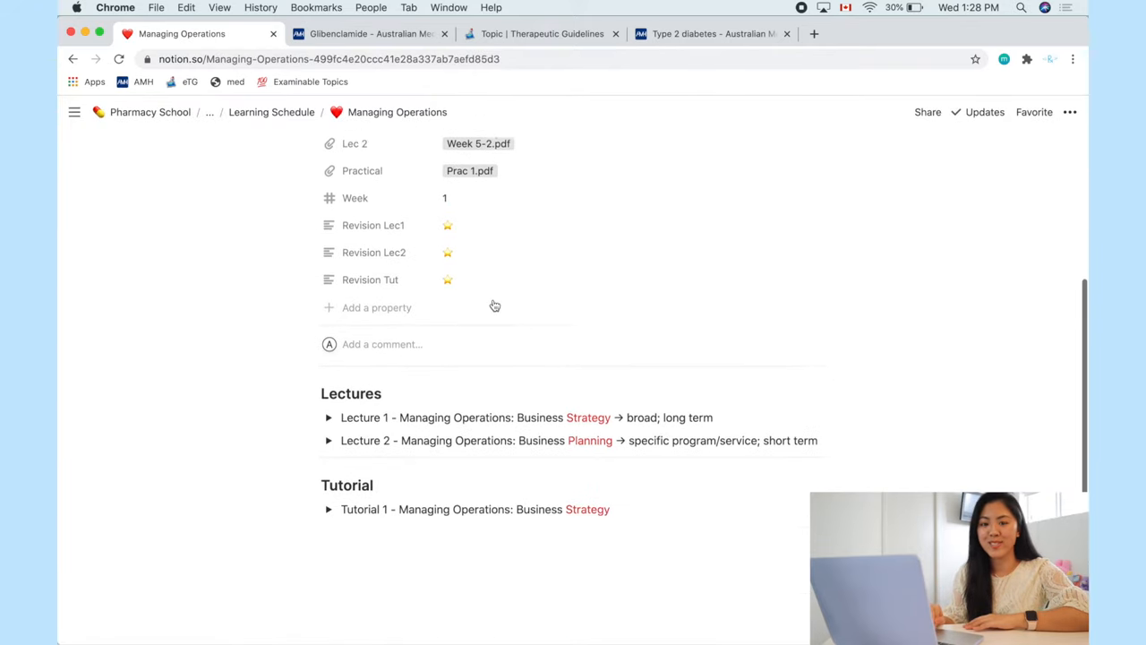
scroll(down, 3)
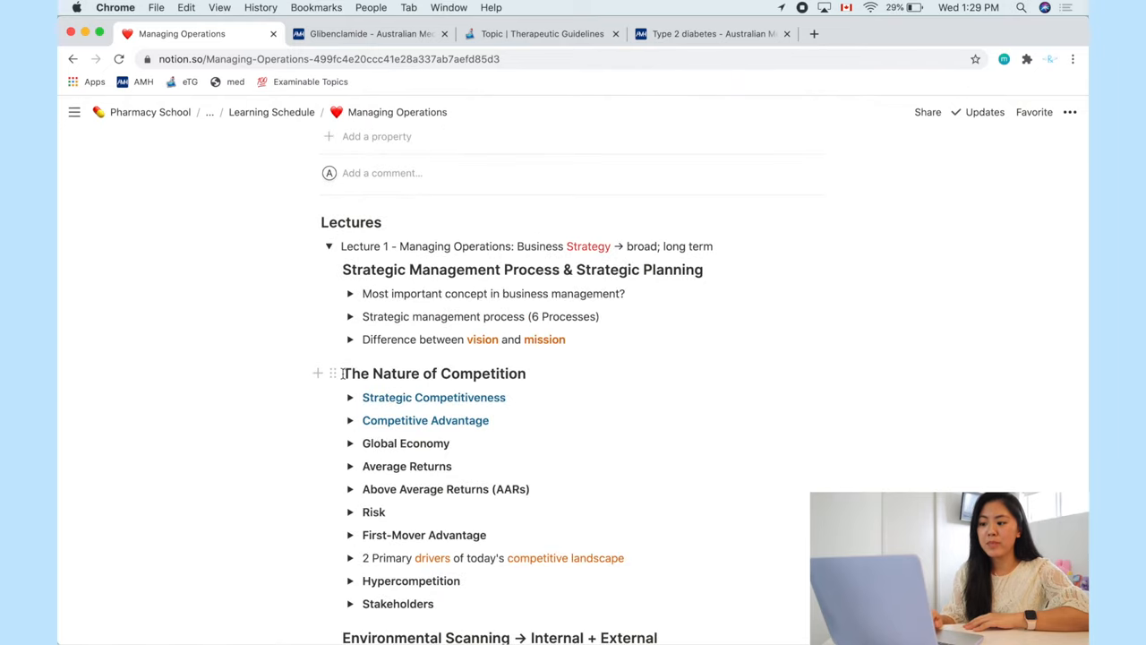
scroll(down, 3)
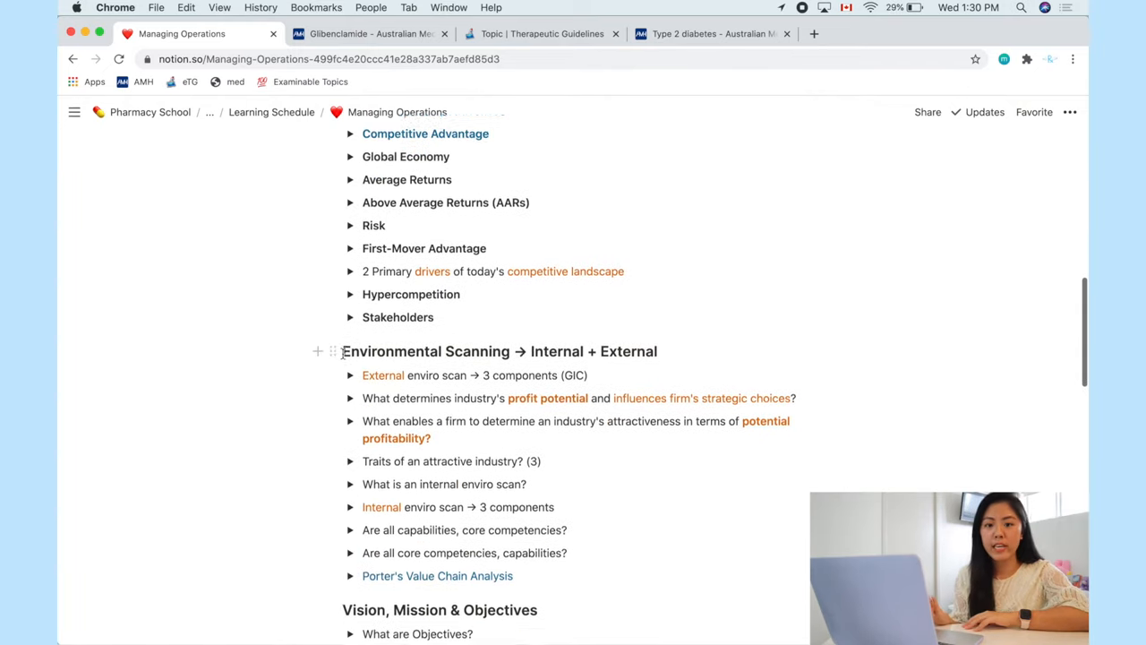
scroll(down, 3)
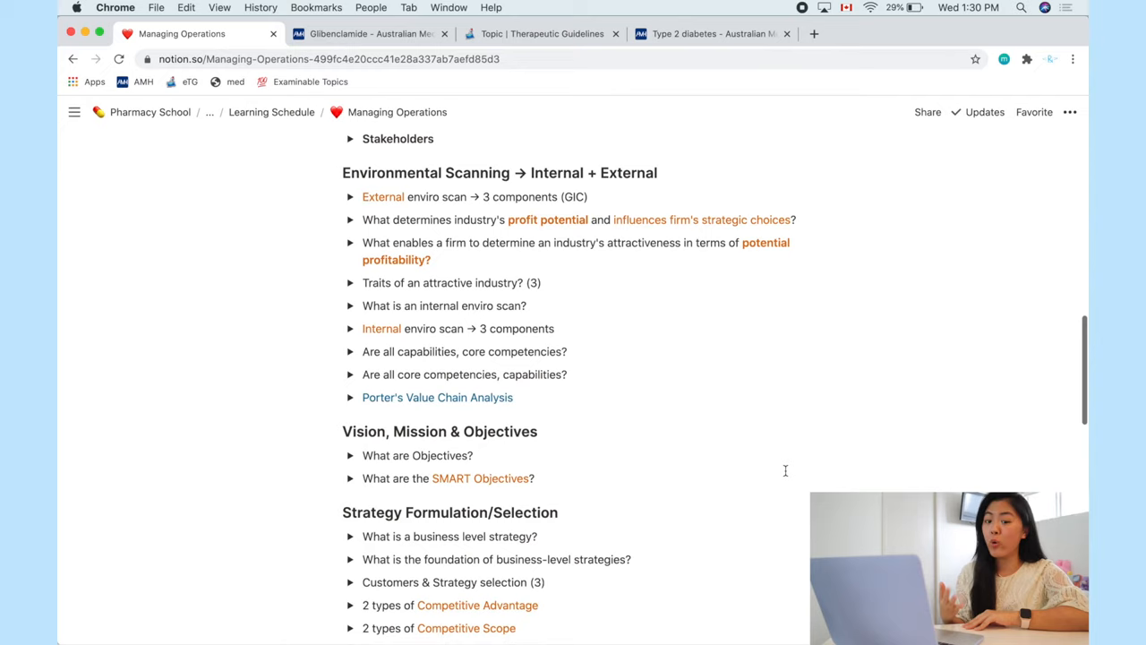
scroll(down, 3)
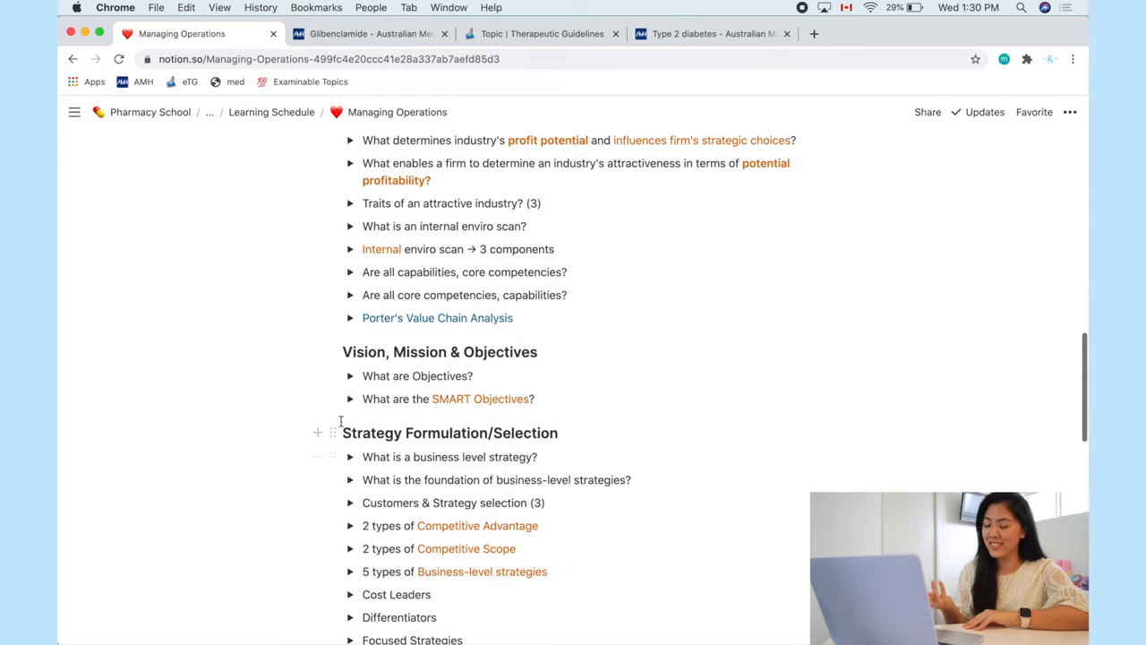
click(350, 399)
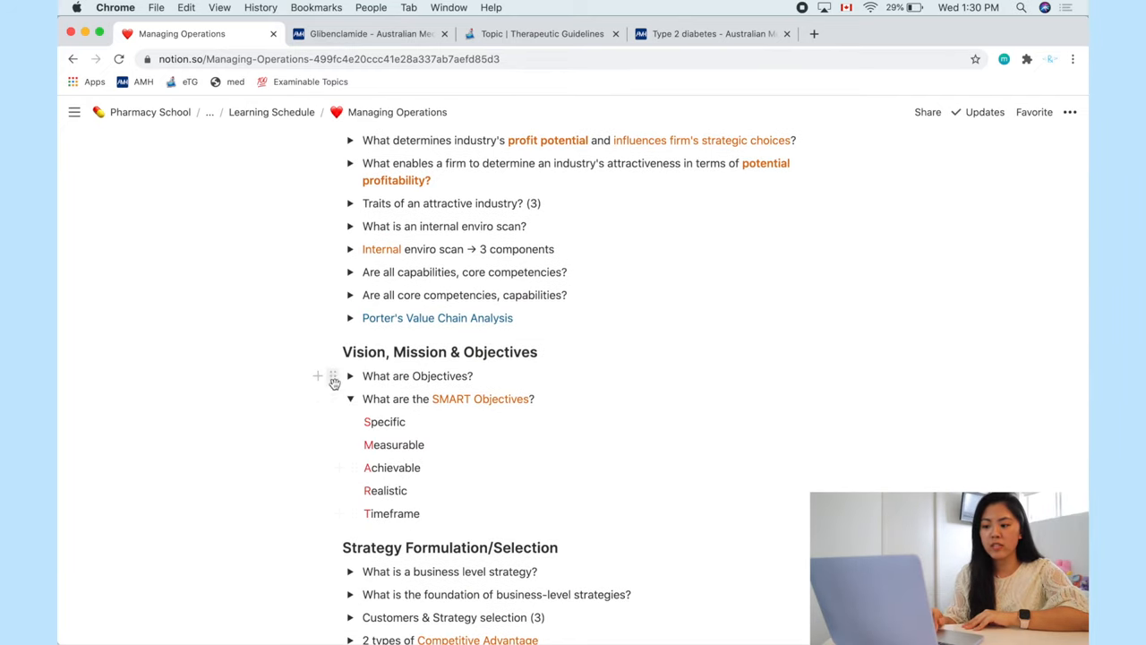
scroll(down, 3)
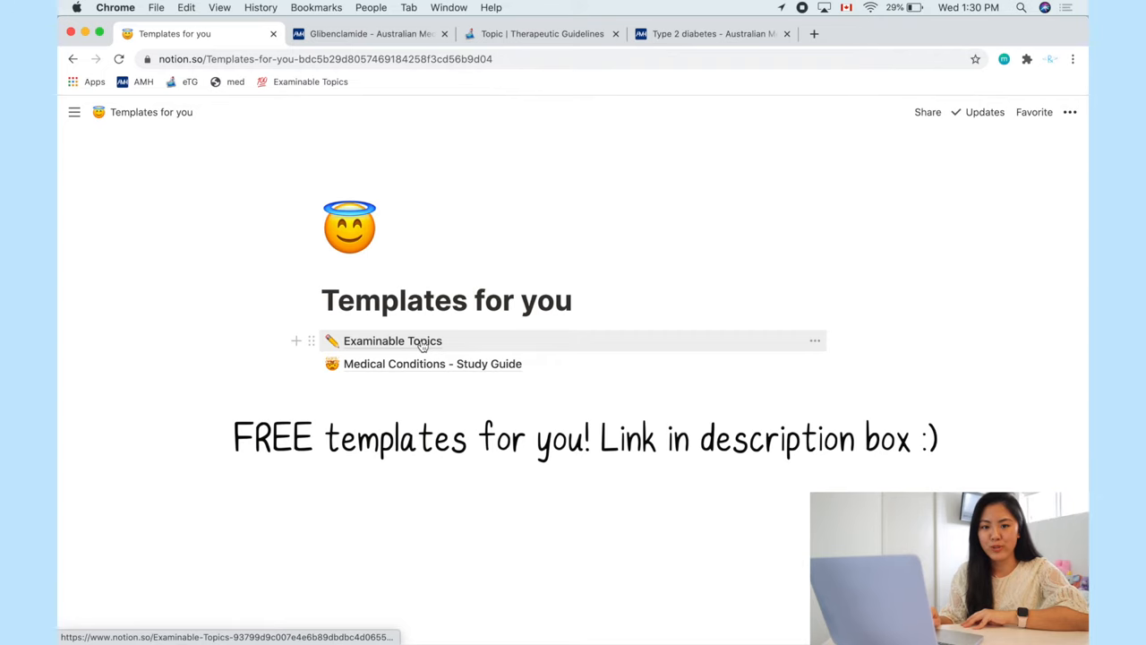
Step: Open the Examinable Topics template from the Templates for you page
click(393, 341)
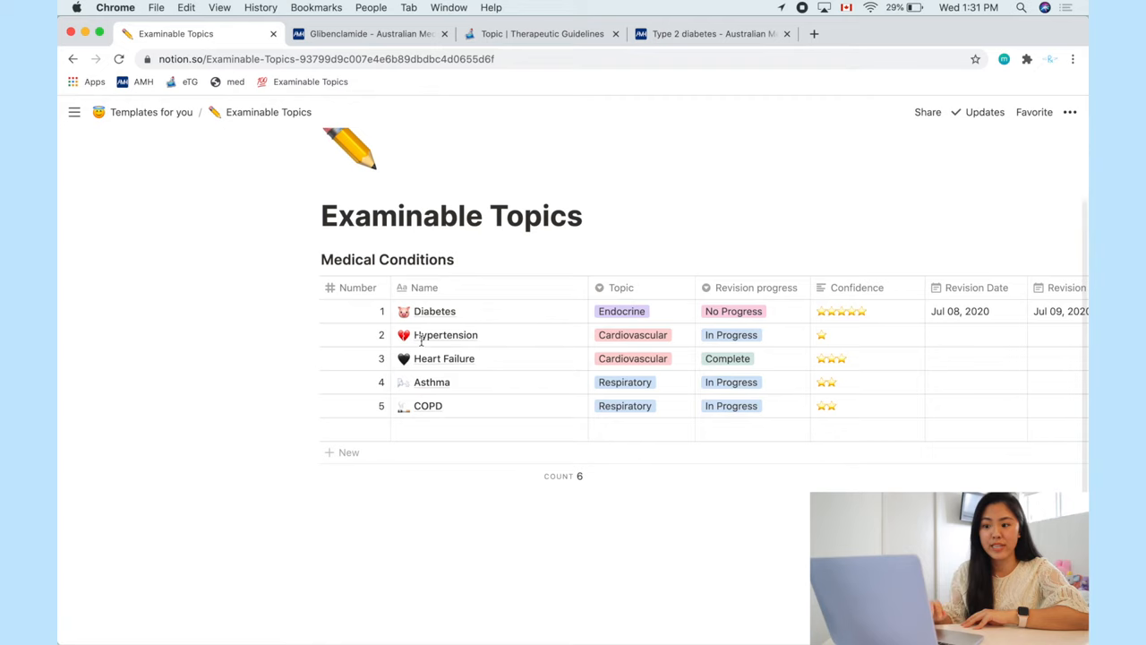
mouse_move(470, 305)
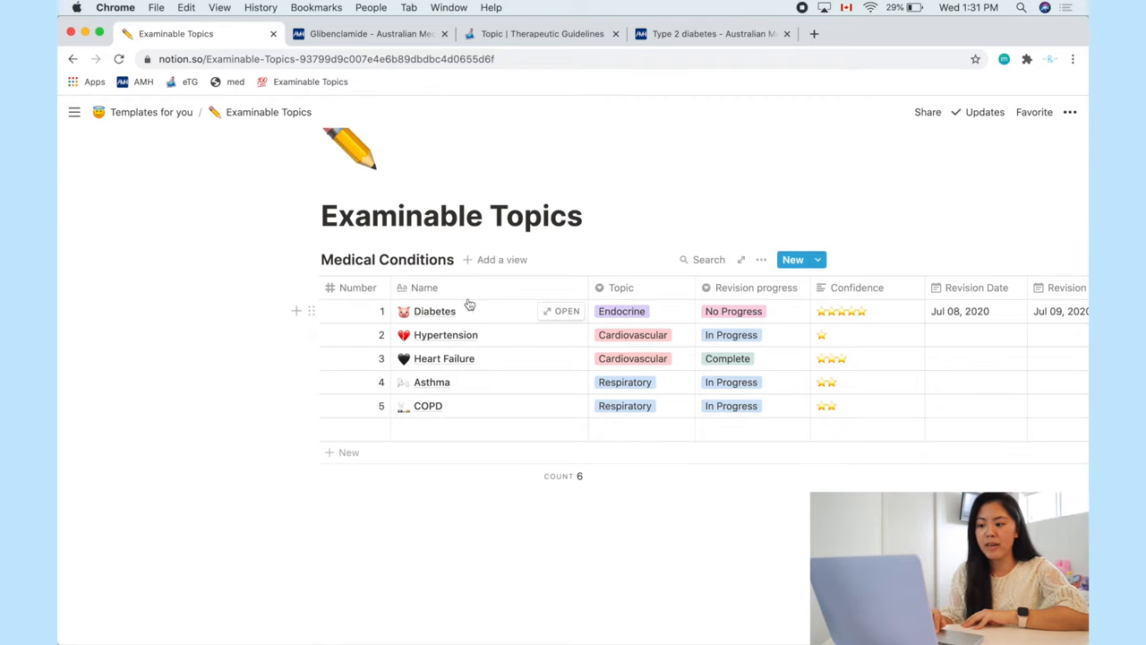
mouse_move(462, 435)
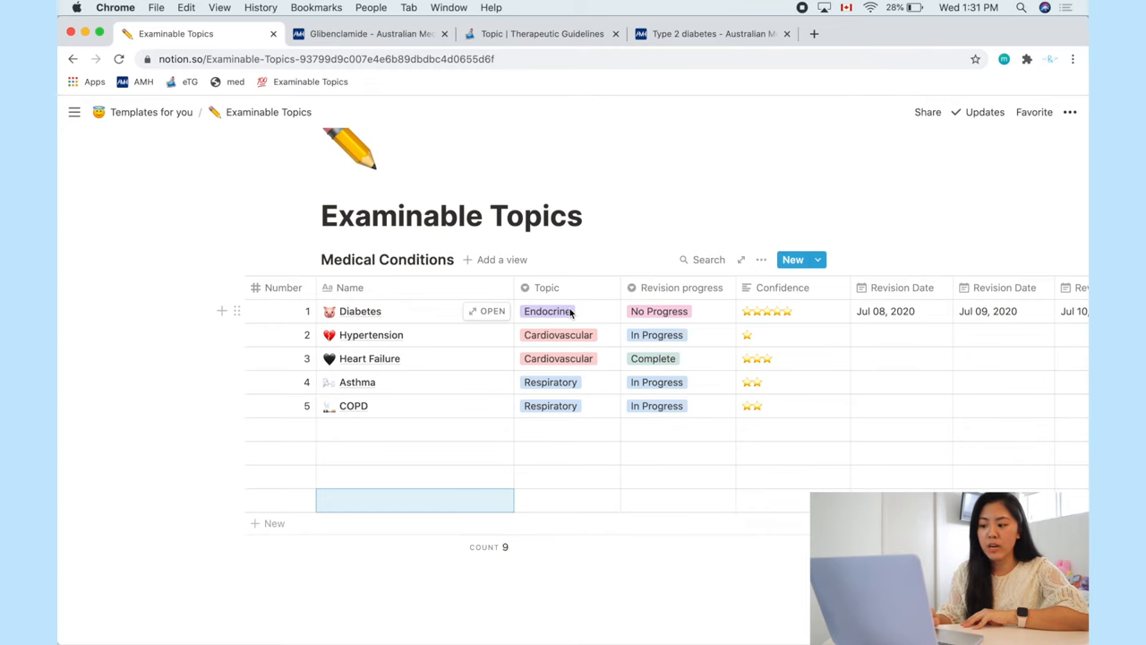
Step: Review the Diabetes row's Topic options, leaving it set to Endocrine
click(548, 310)
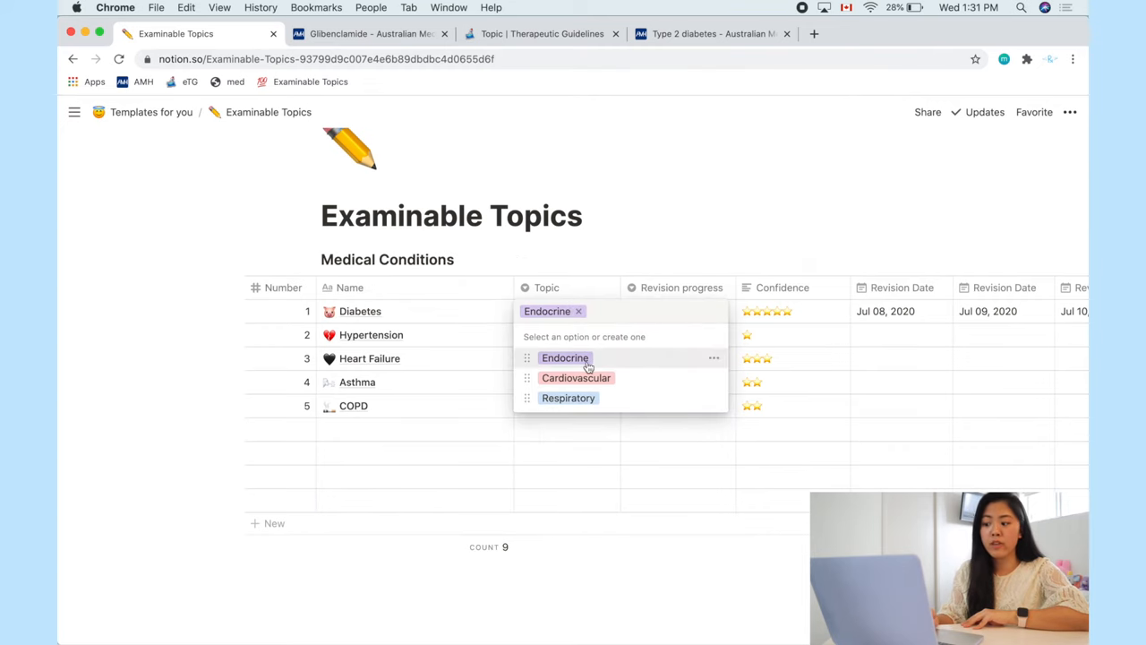
mouse_move(587, 383)
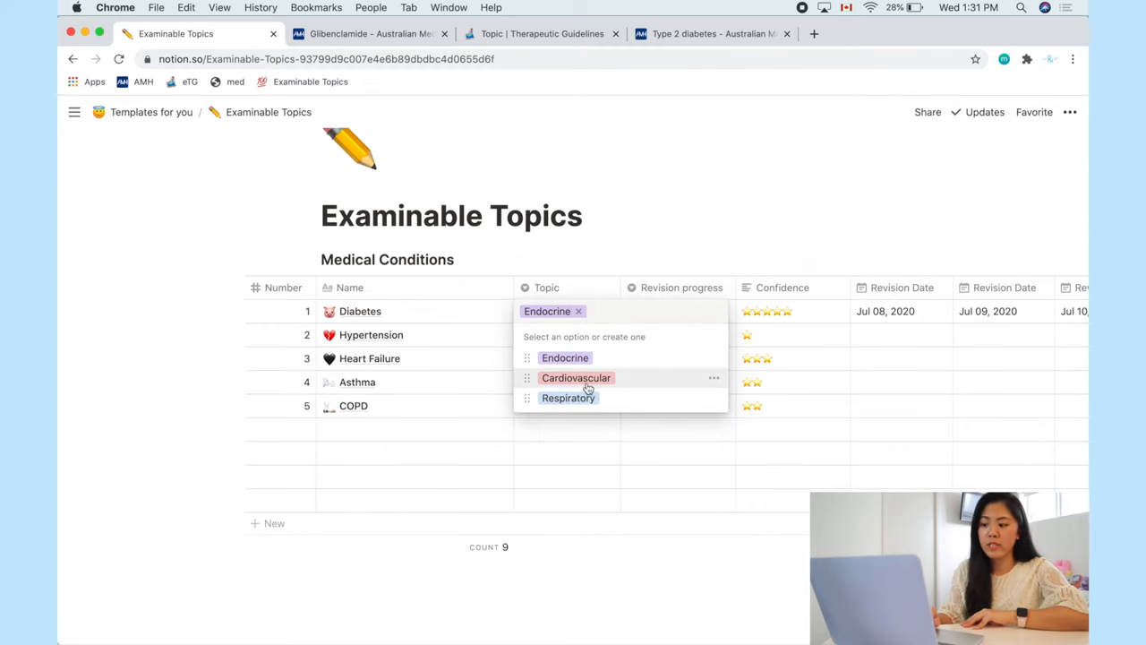
mouse_move(607, 329)
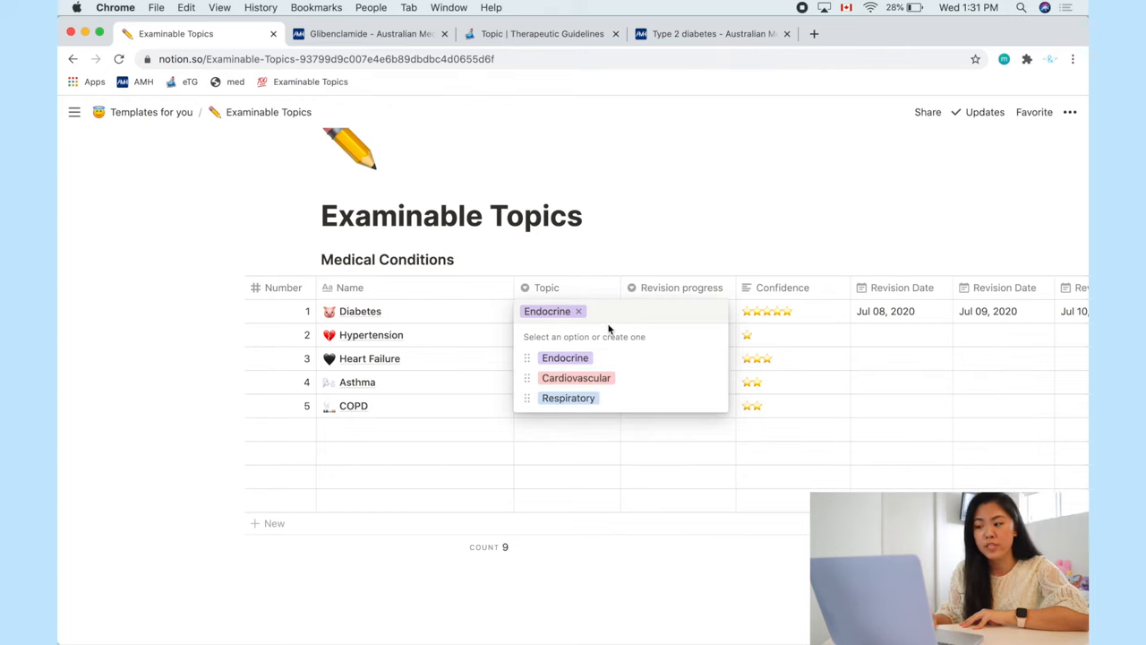
click(743, 223)
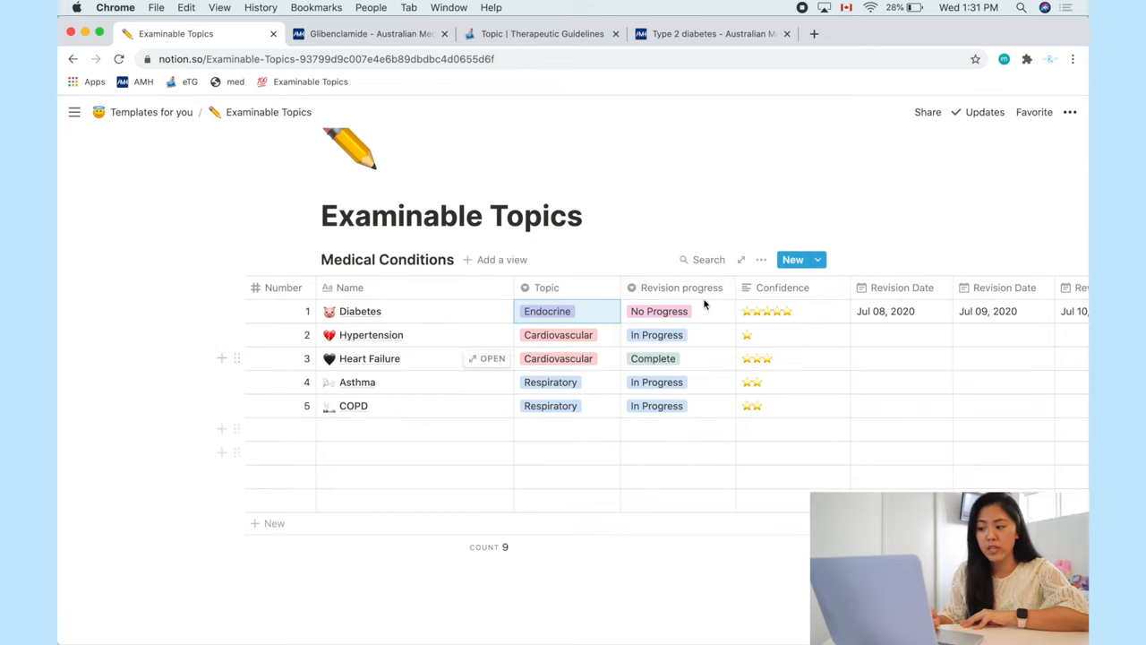
mouse_move(689, 310)
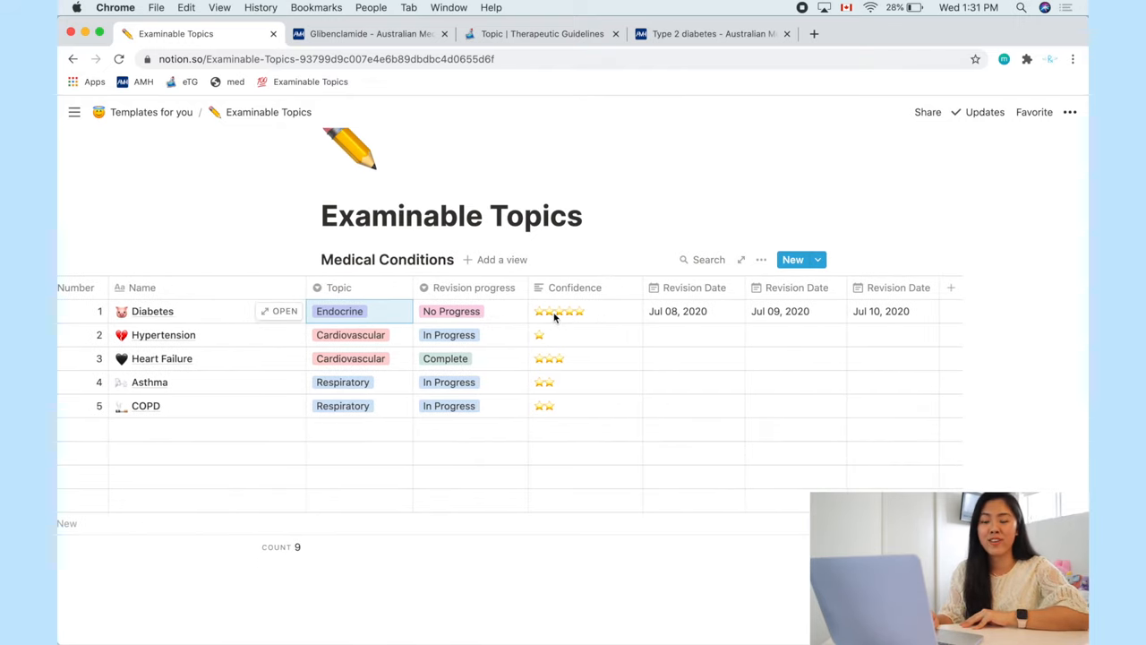
mouse_move(680, 348)
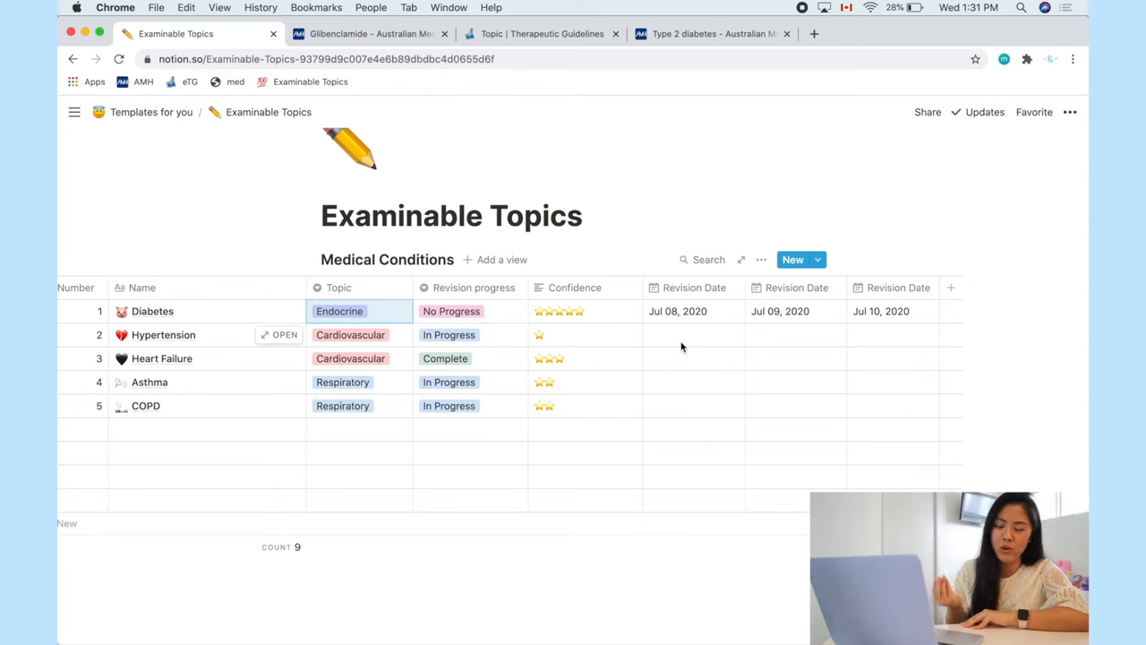
mouse_move(571, 347)
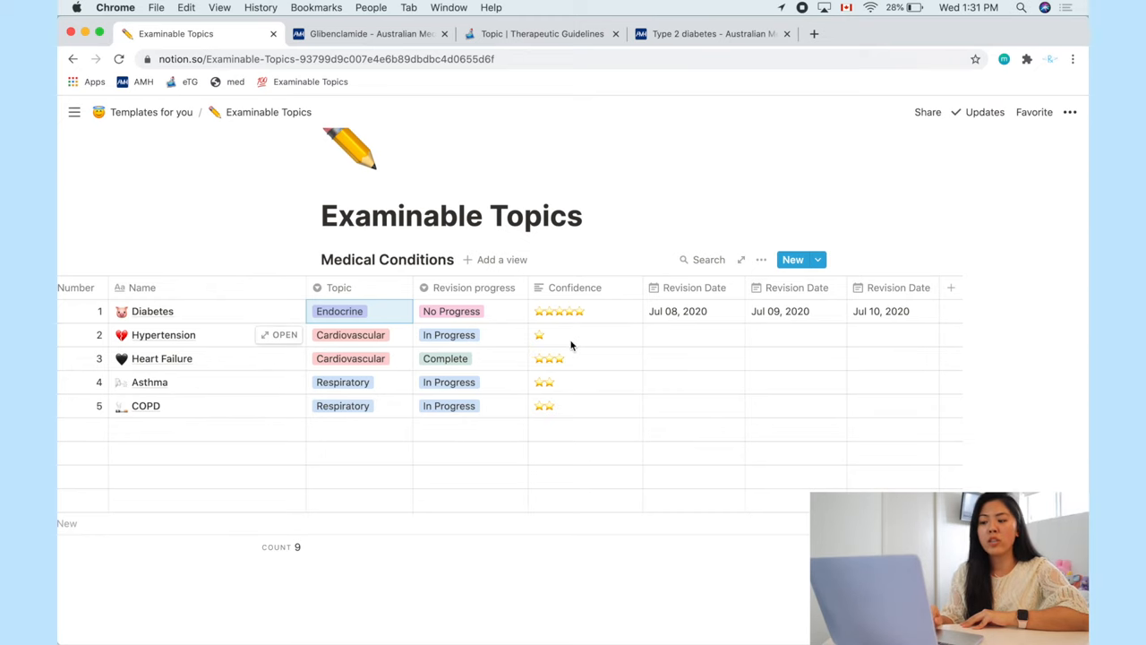
mouse_move(527, 410)
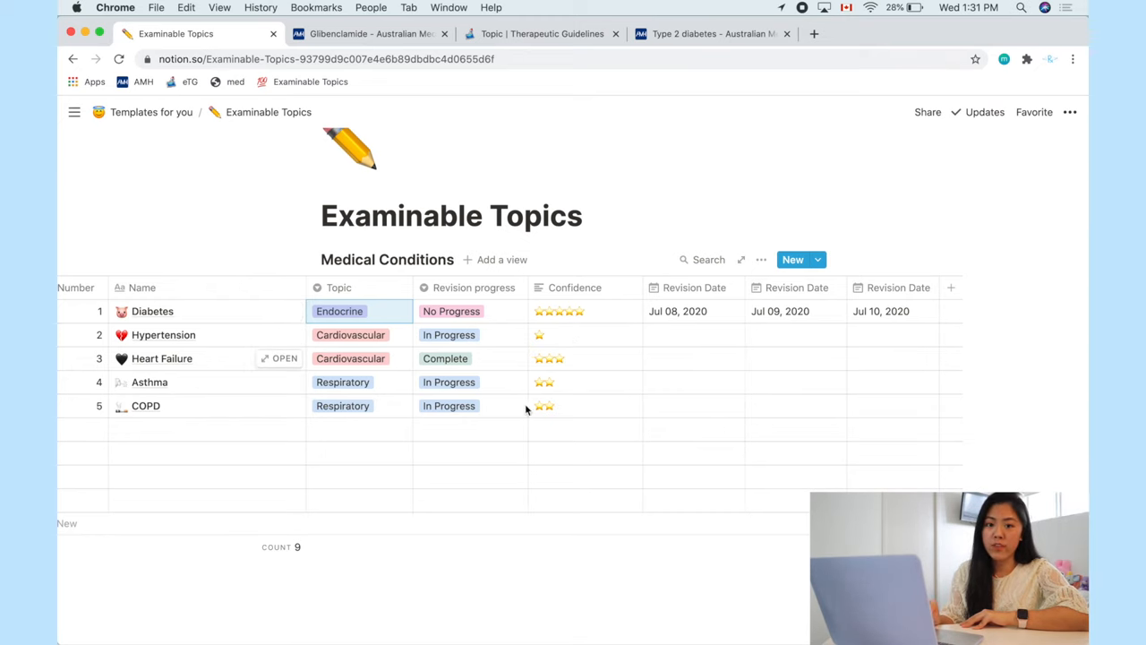
mouse_move(639, 302)
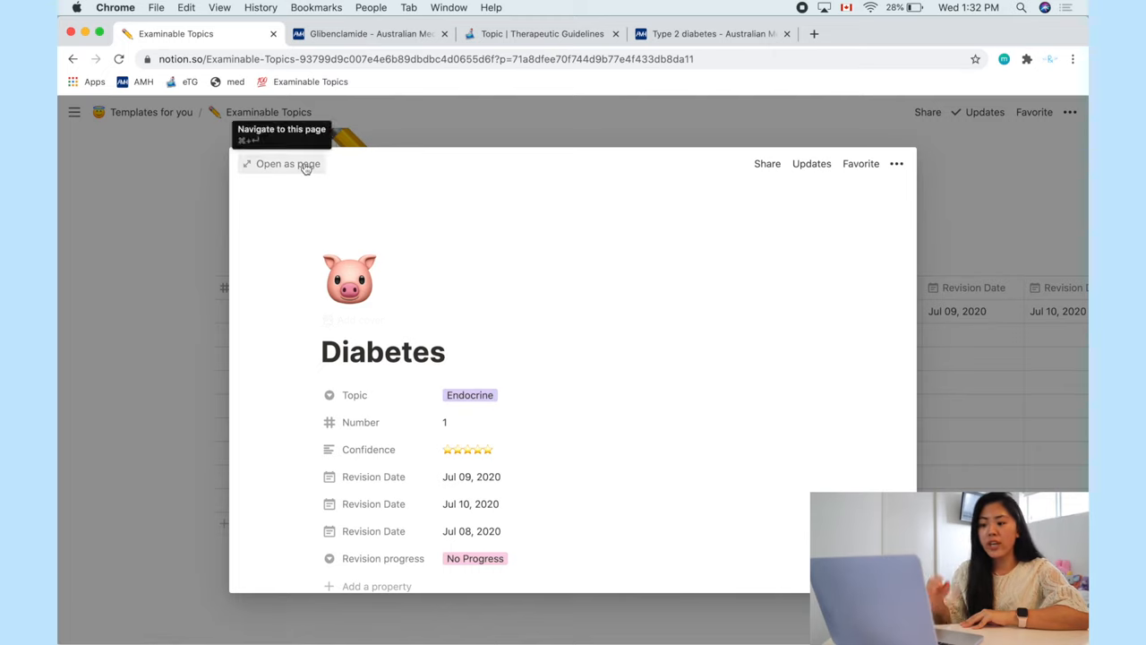
Step: Open the Diabetes entry as a full page and view its Insert Resource callout
click(286, 163)
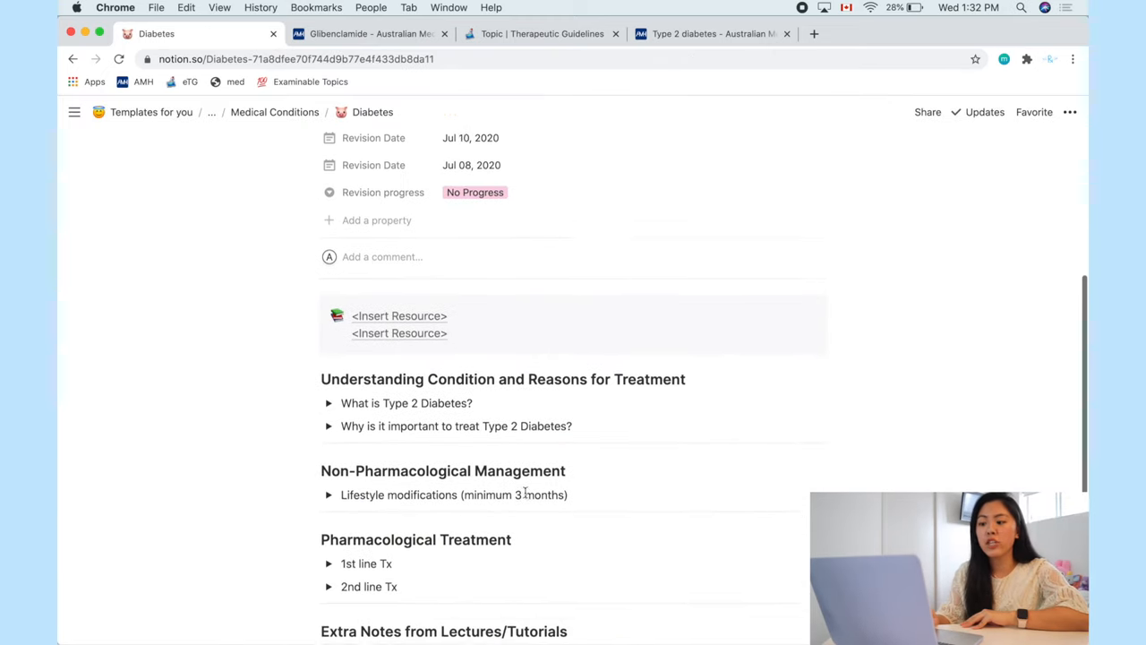
scroll(down, 3)
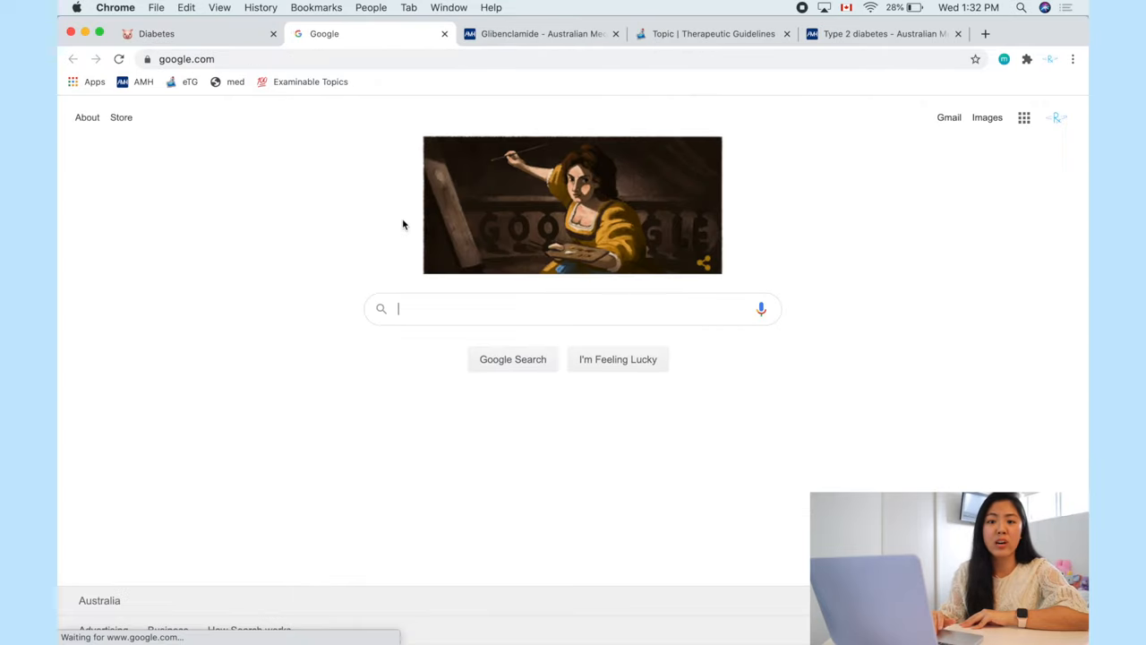
click(157, 33)
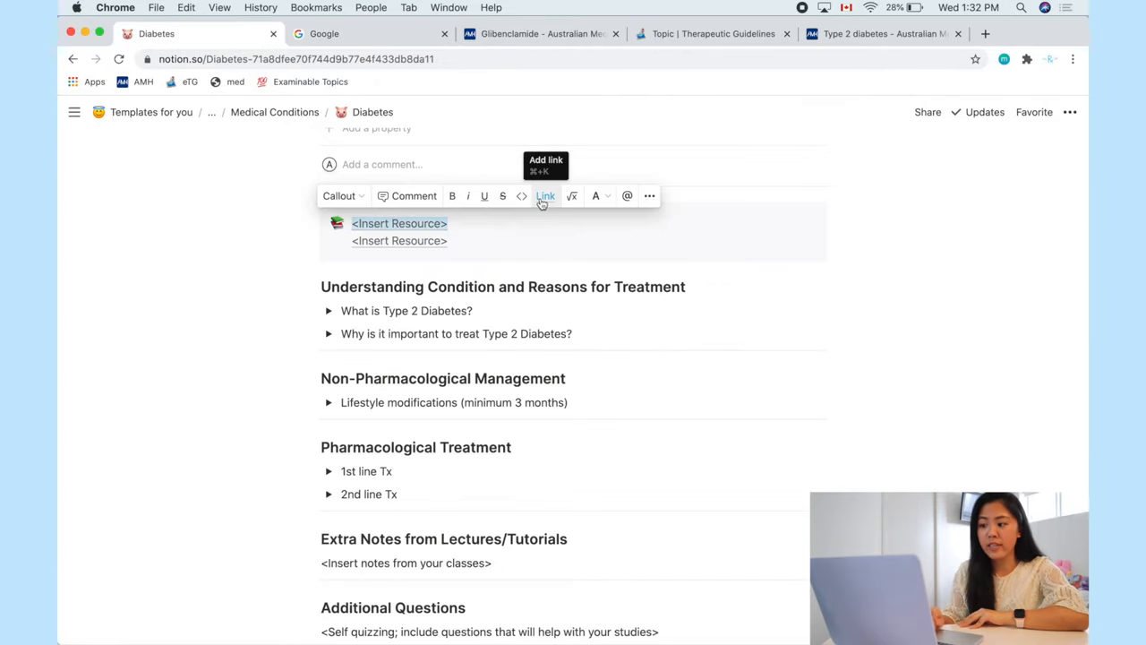
click(545, 195)
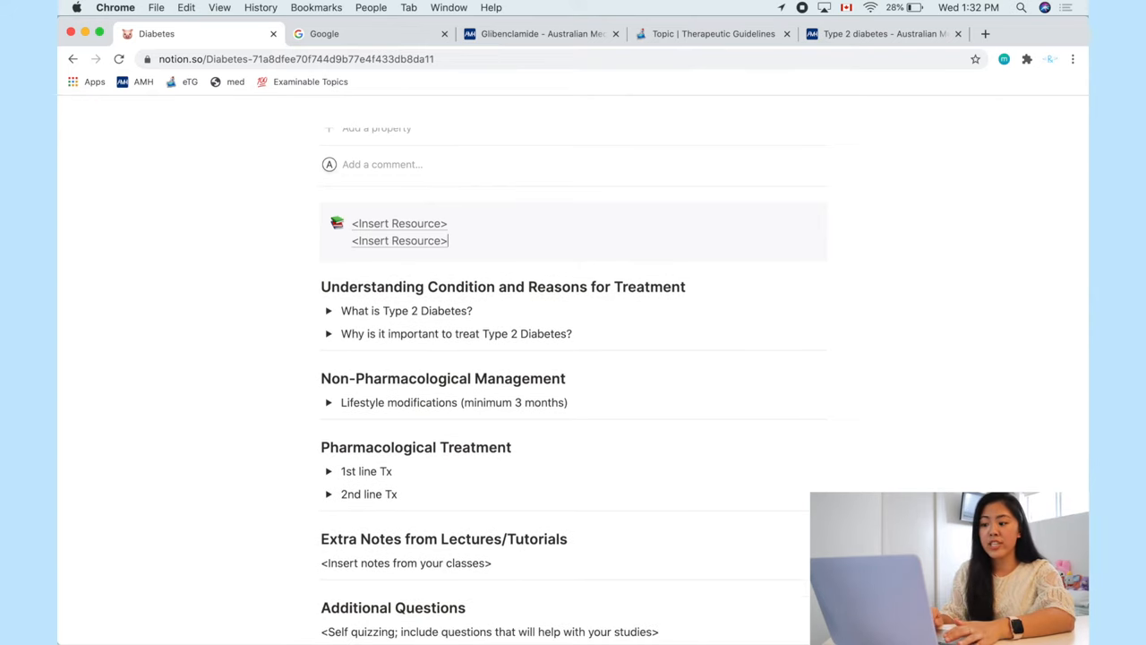
Step: Expand the 'What is Type 2 Diabetes?' and 1st line Tx toggles, then return to Templates for you
scroll(down, 3)
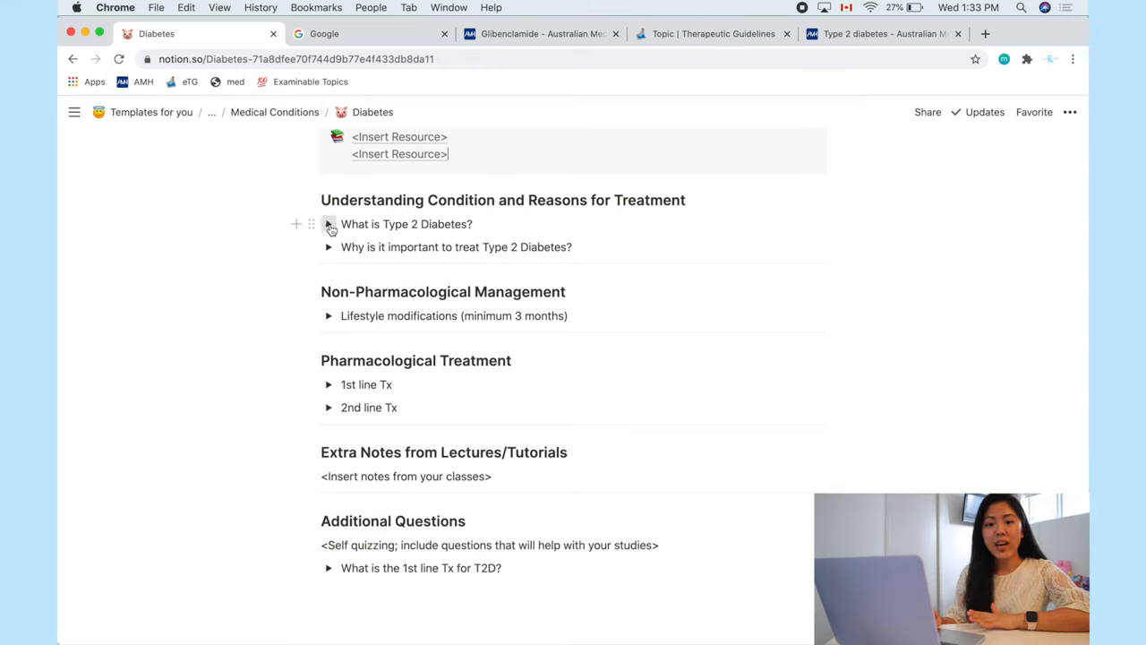
click(330, 224)
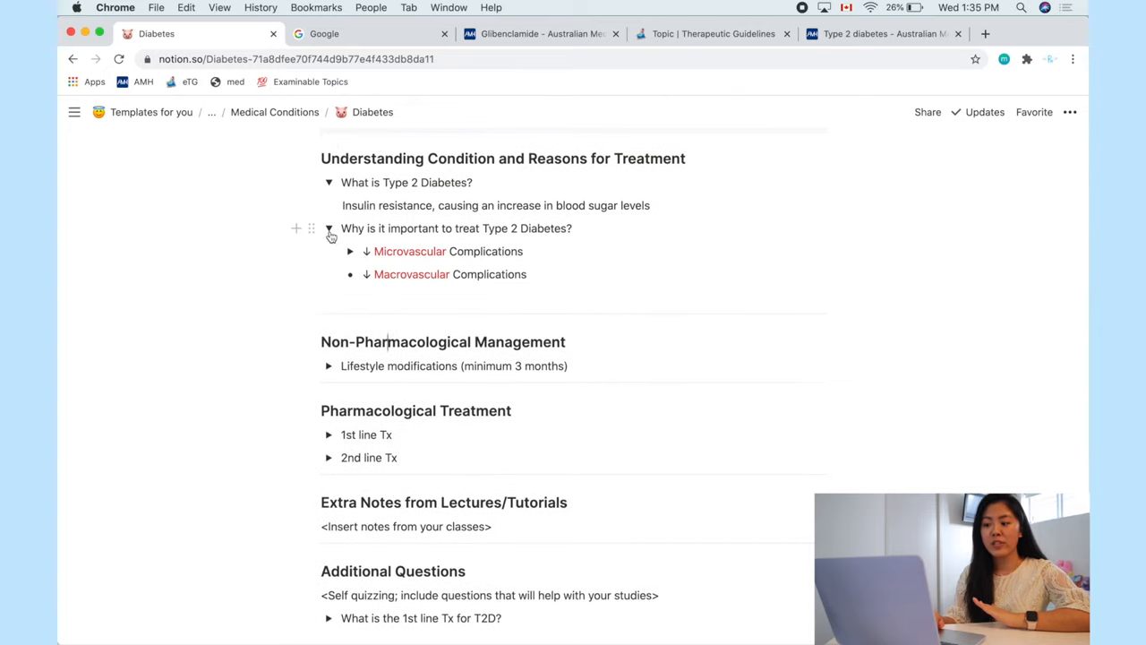
scroll(down, 3)
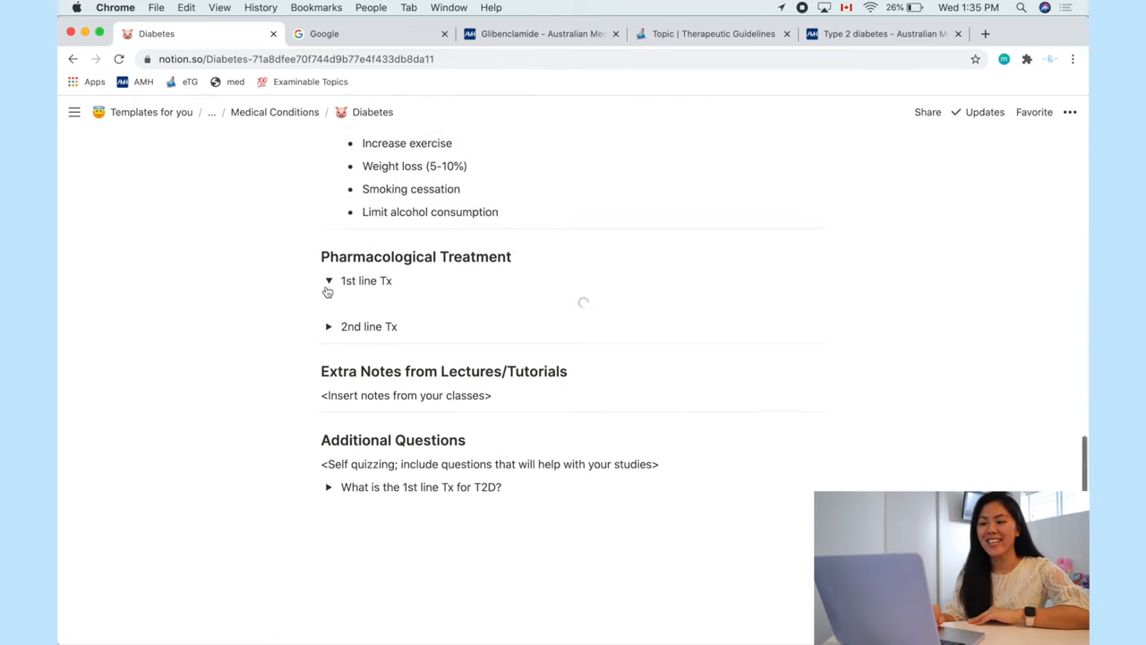
click(329, 326)
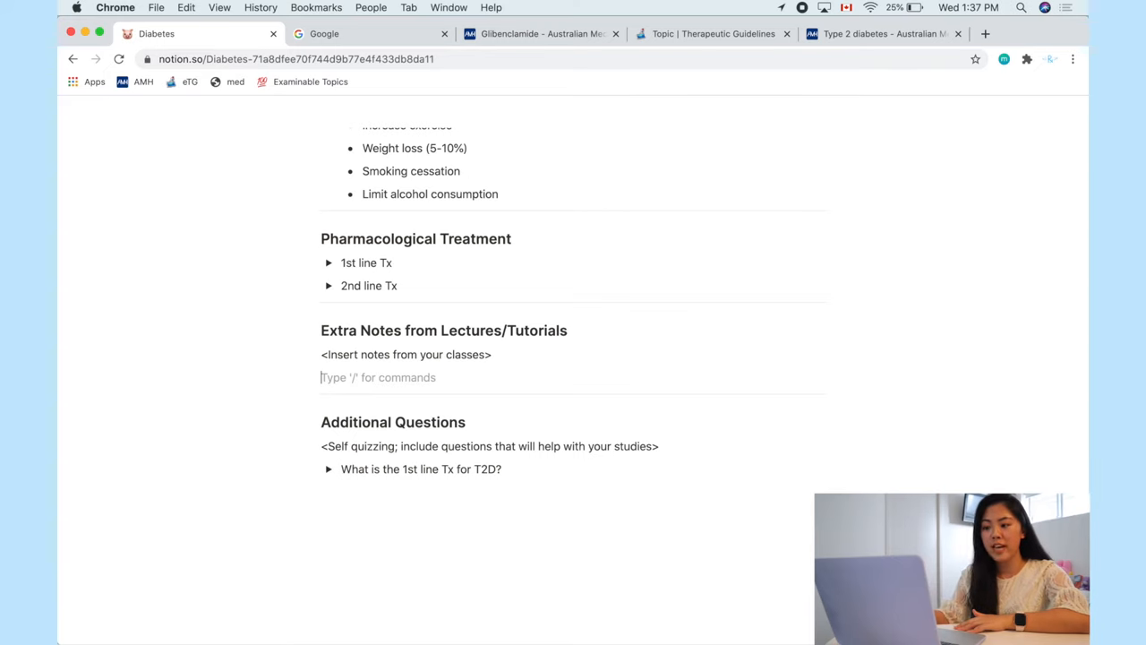
text(/pd)
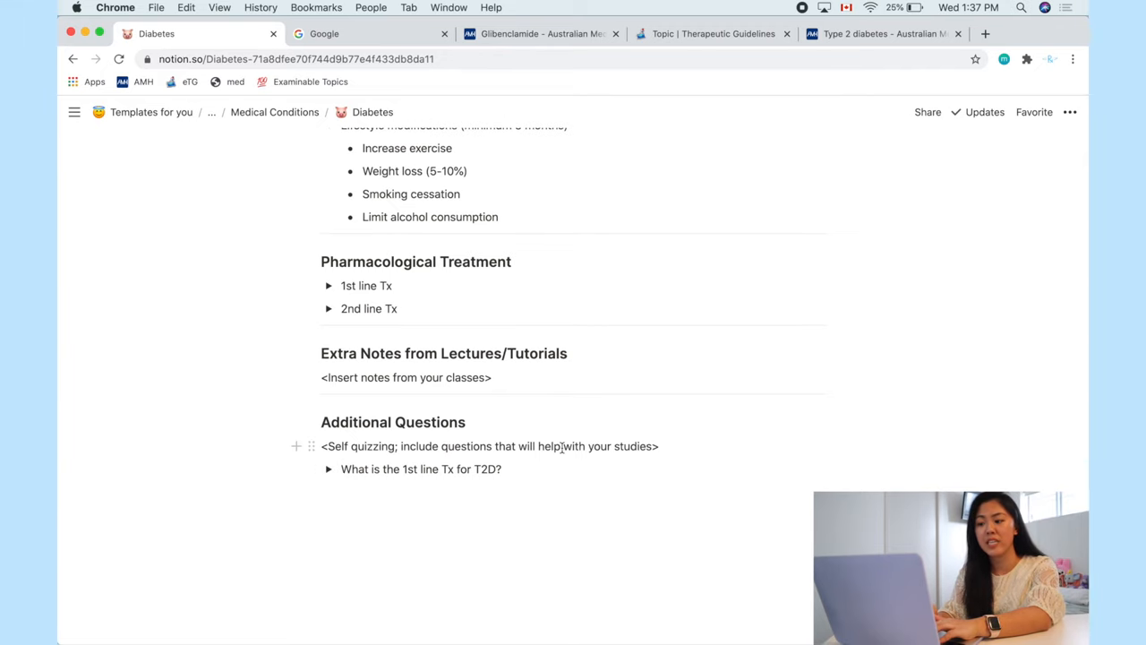
click(150, 112)
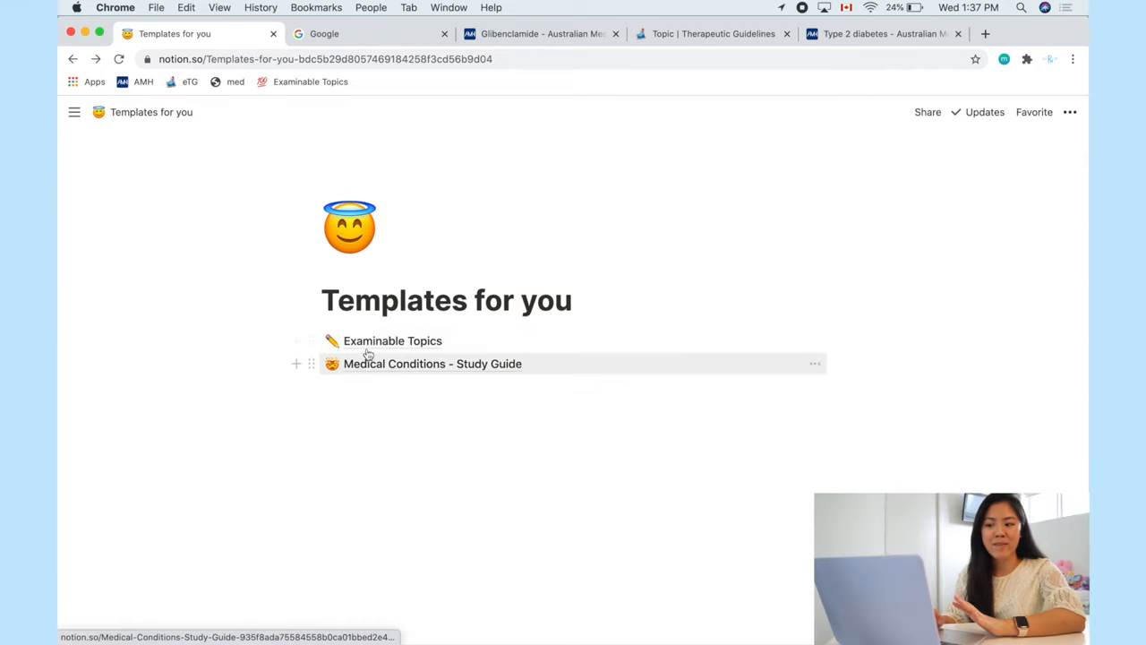
mouse_move(371, 362)
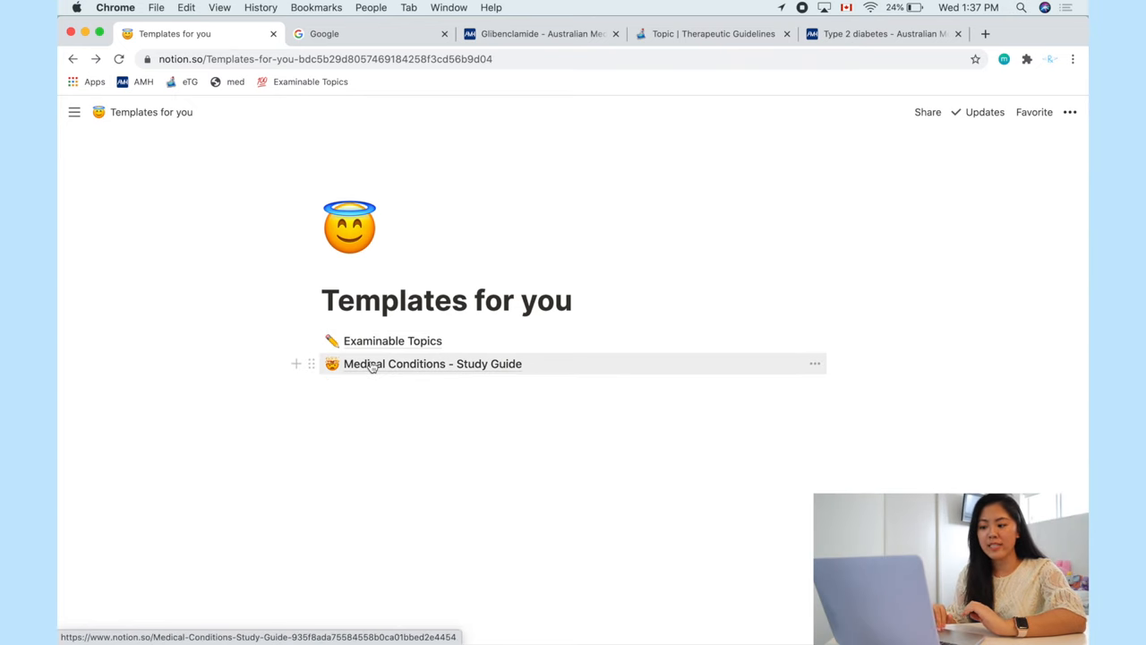
Step: Open the Medical Conditions - Study Guide template and scroll through its placeholder questions
click(432, 363)
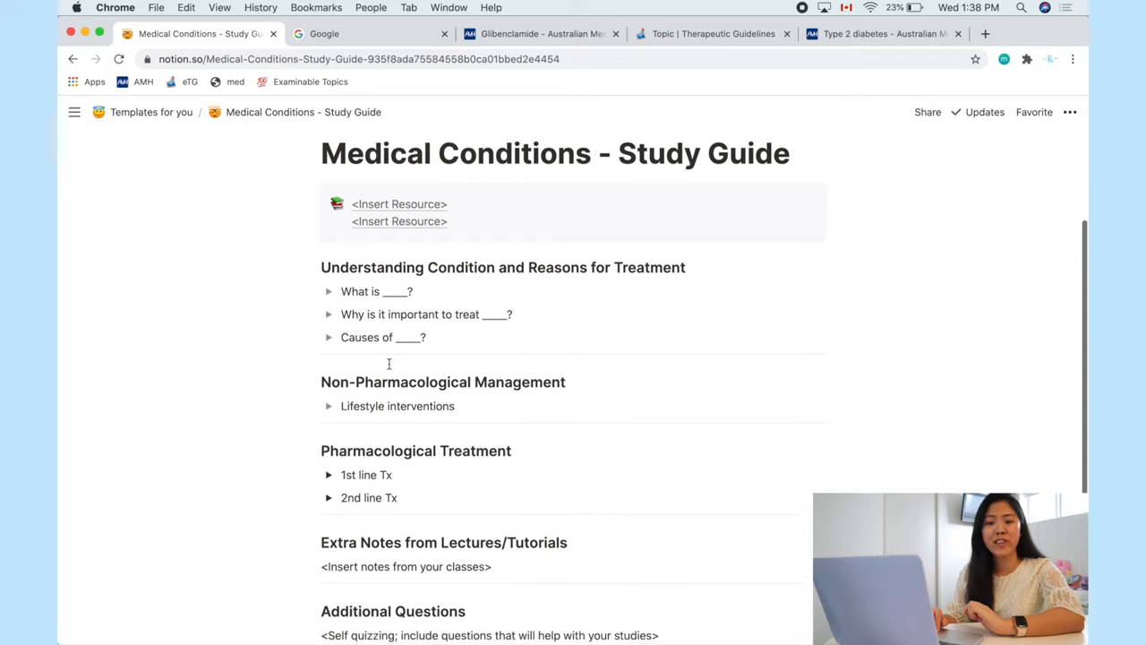
scroll(down, 3)
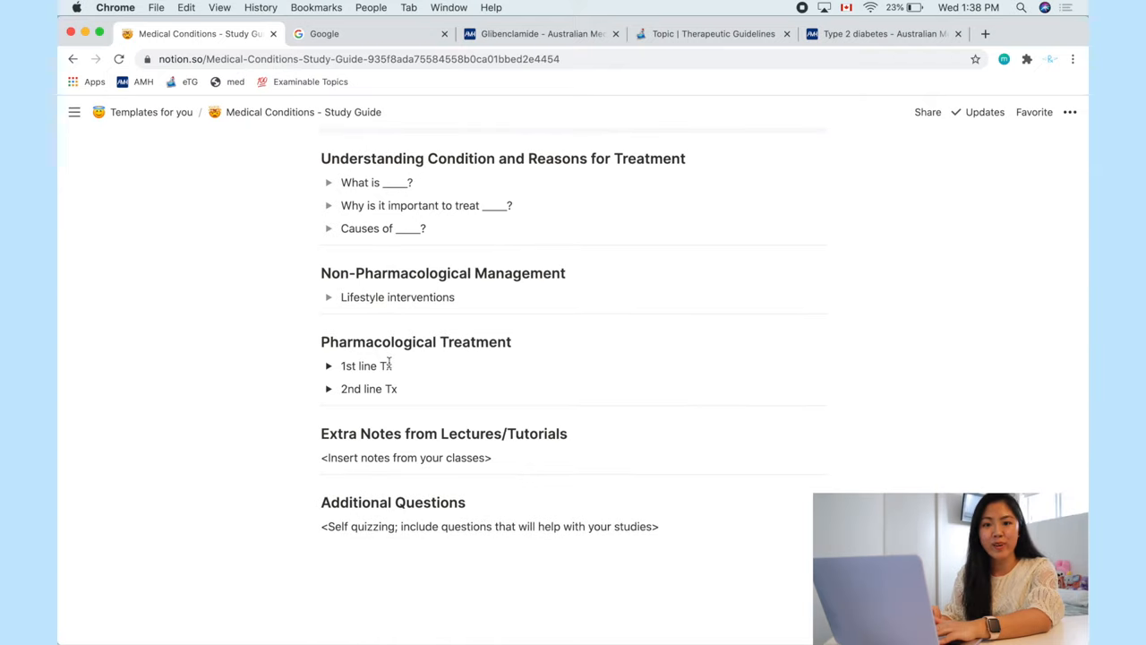